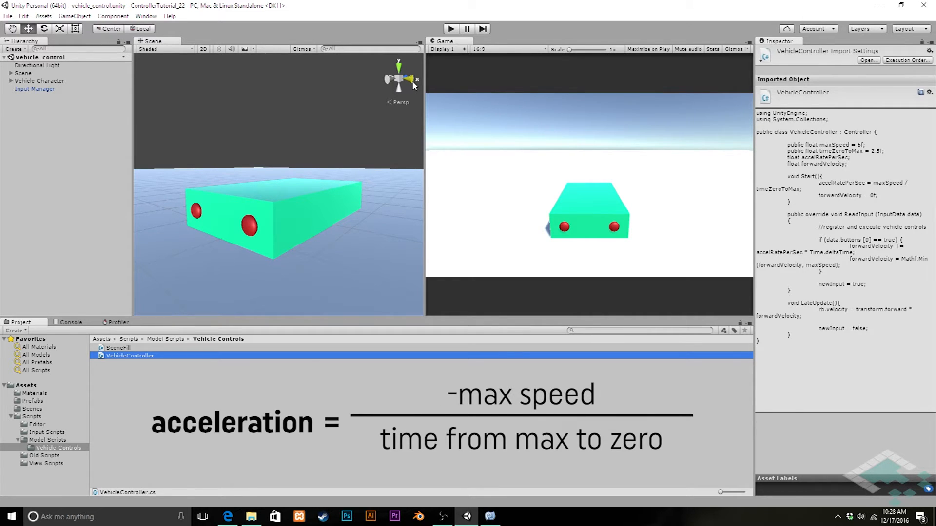
pyautogui.moveTo(500, 71)
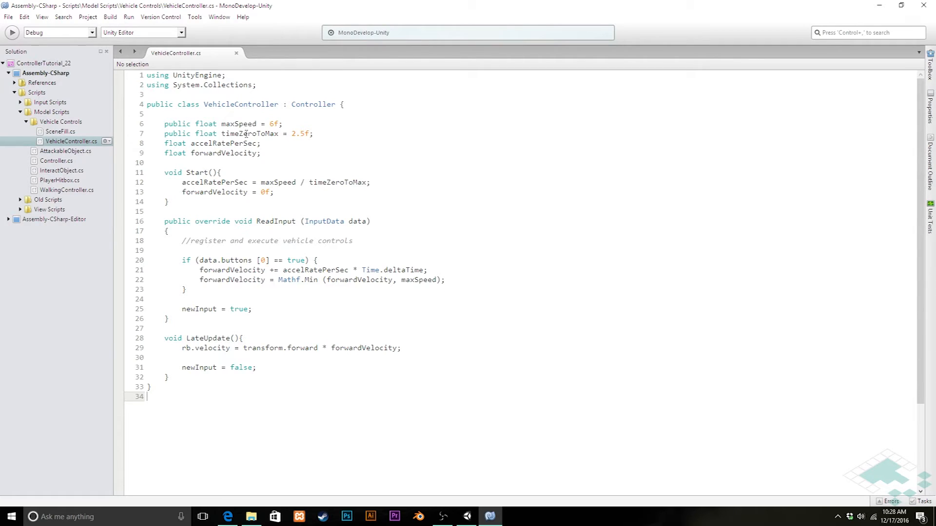
# Declare public float timeMaxToZero = 6 below timeZeroToMax
pyautogui.click(313, 133)
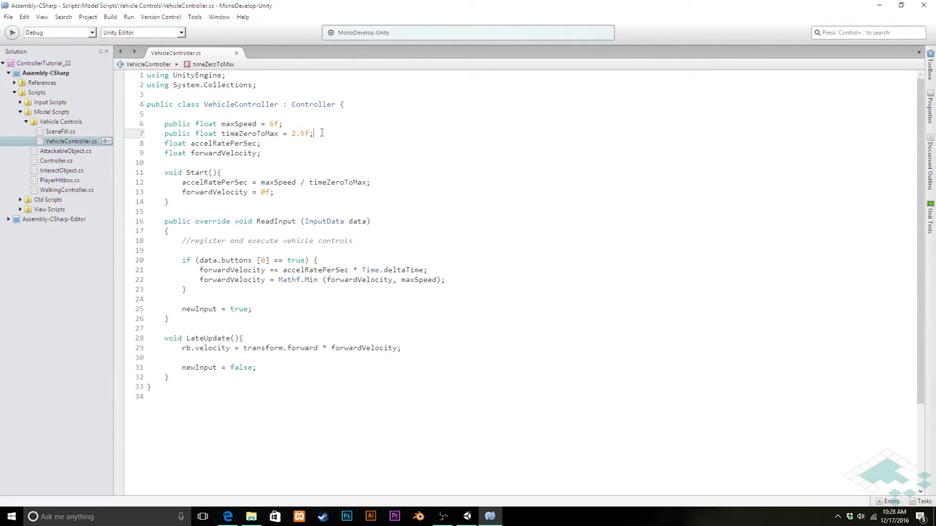
pyautogui.write('public float timeMaxToZ')
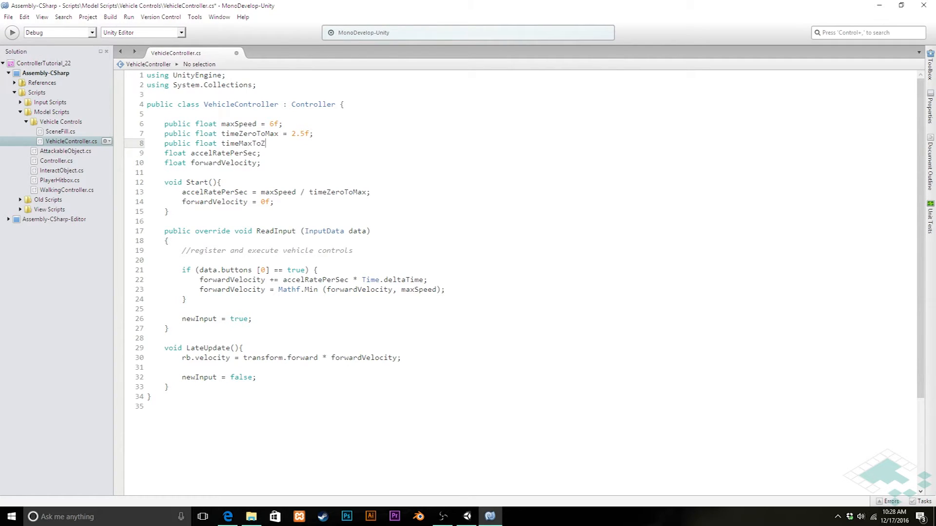
pyautogui.write('ero')
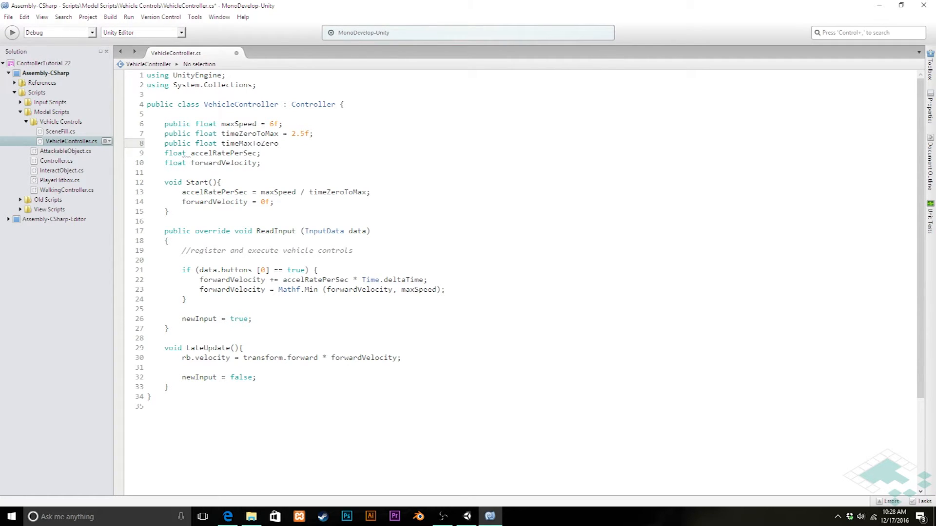
pyautogui.click(283, 143)
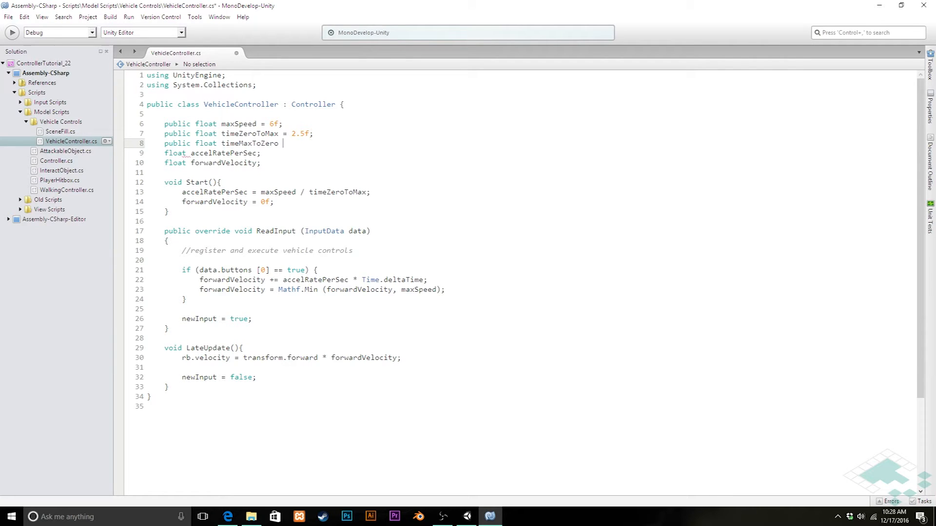
pyautogui.write('=')
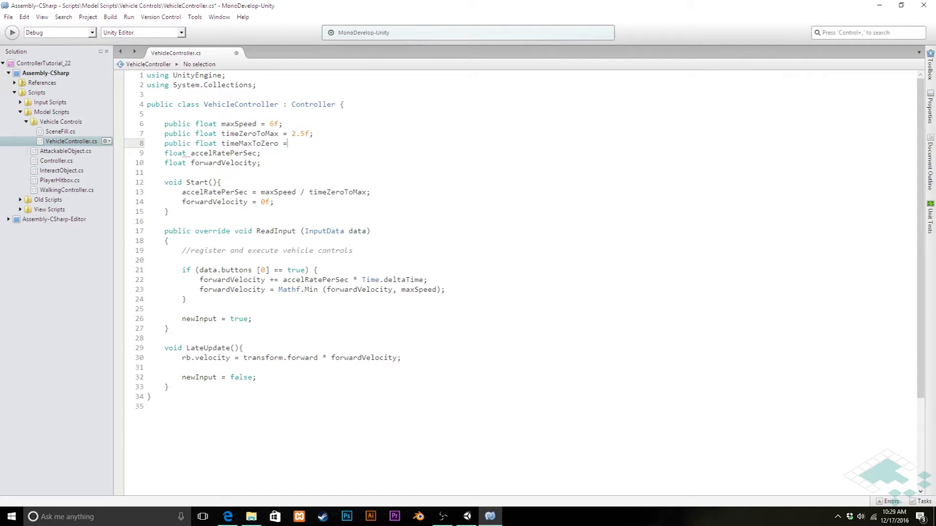
pyautogui.write('6f;')
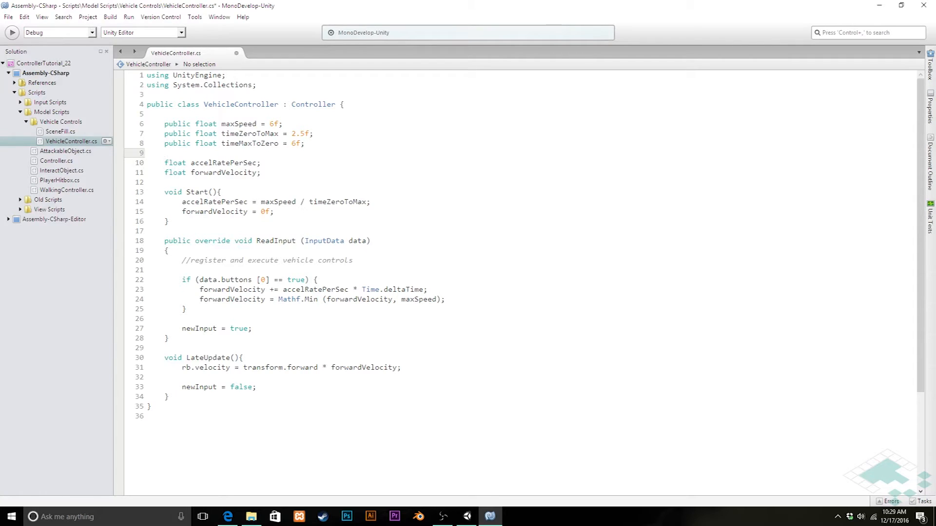
# Declare public float timeBrakeToZero = 1f on the next line
pyautogui.click(167, 152)
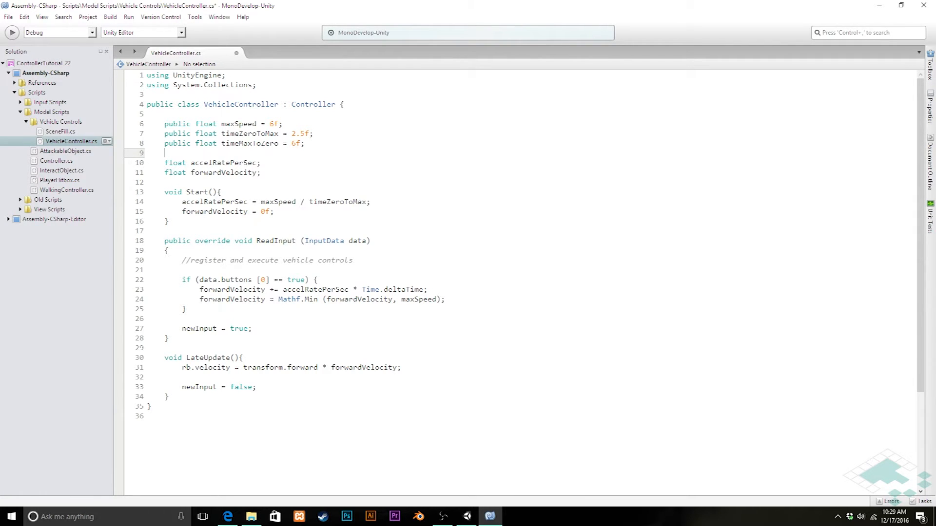
pyautogui.write('public float timeBrakeTo')
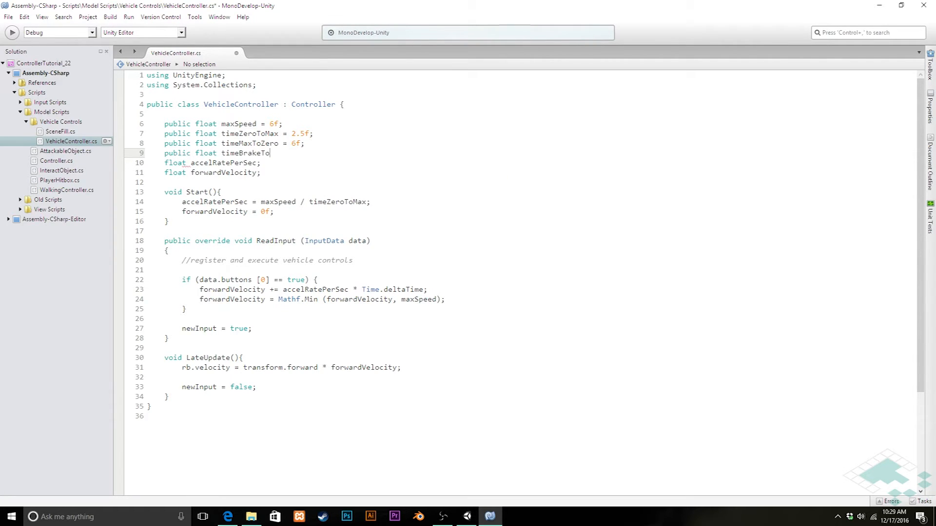
pyautogui.write('Zero =')
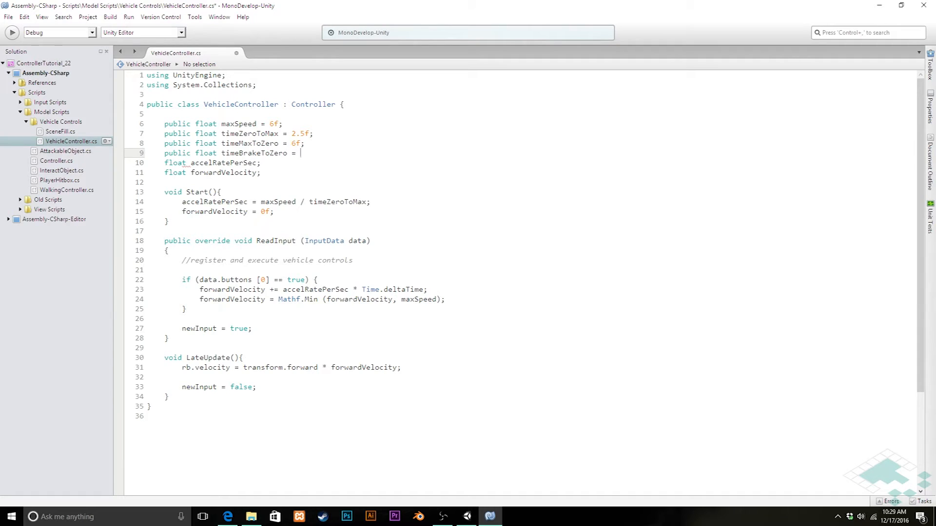
pyautogui.write('1f;')
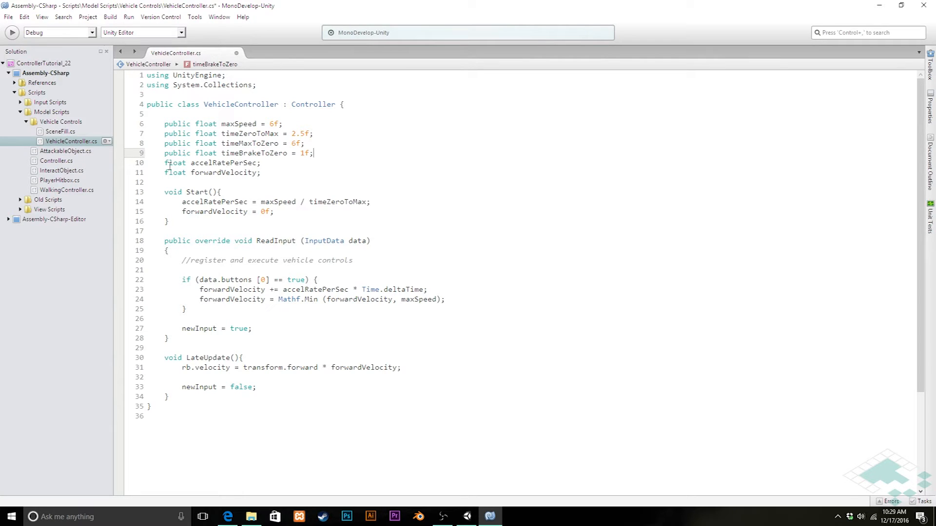
# Declare private float decelRatePerSec and brakeRatePerSec fields after accelRatePerSec
pyautogui.press('enter')
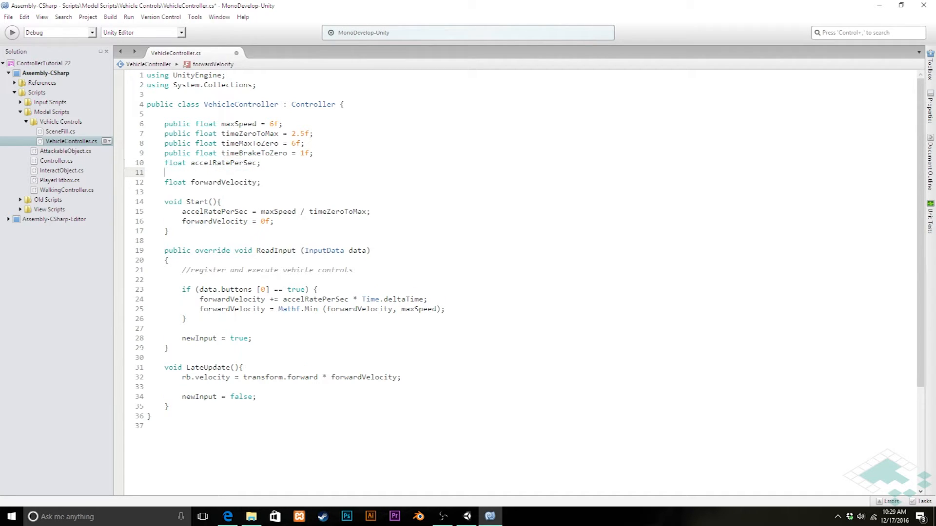
pyautogui.write('float dec')
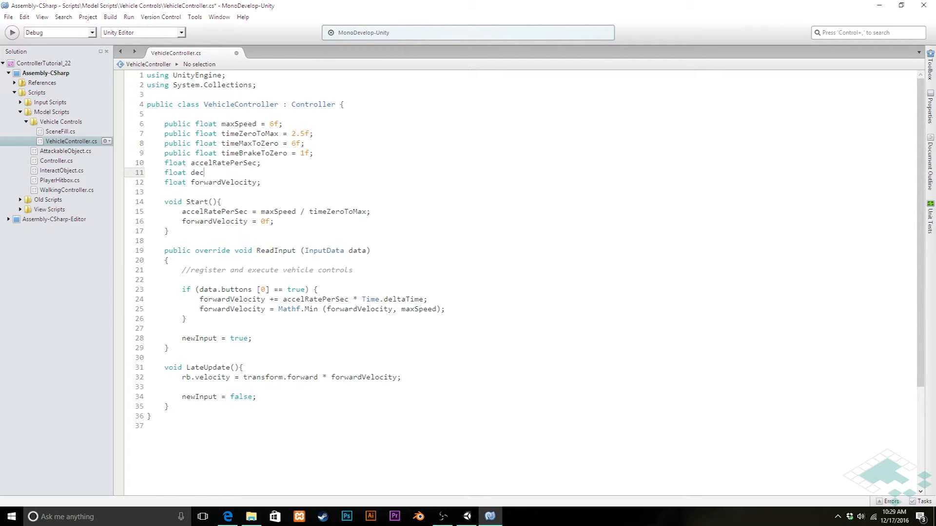
pyautogui.write('elRate{')
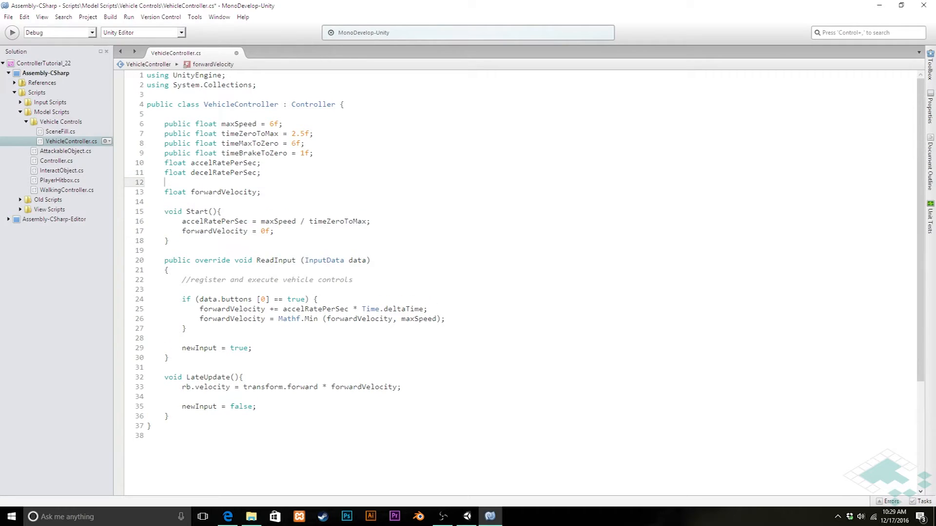
pyautogui.write('float')
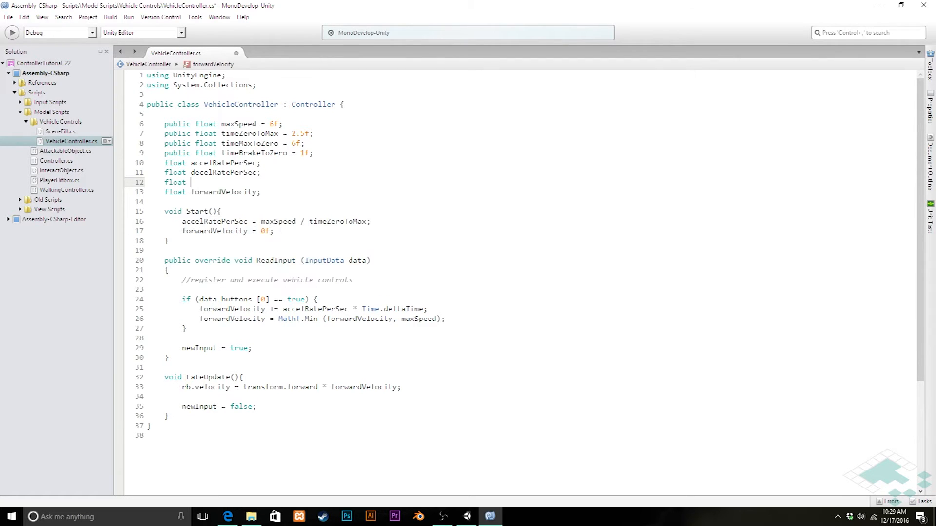
pyautogui.write('bre')
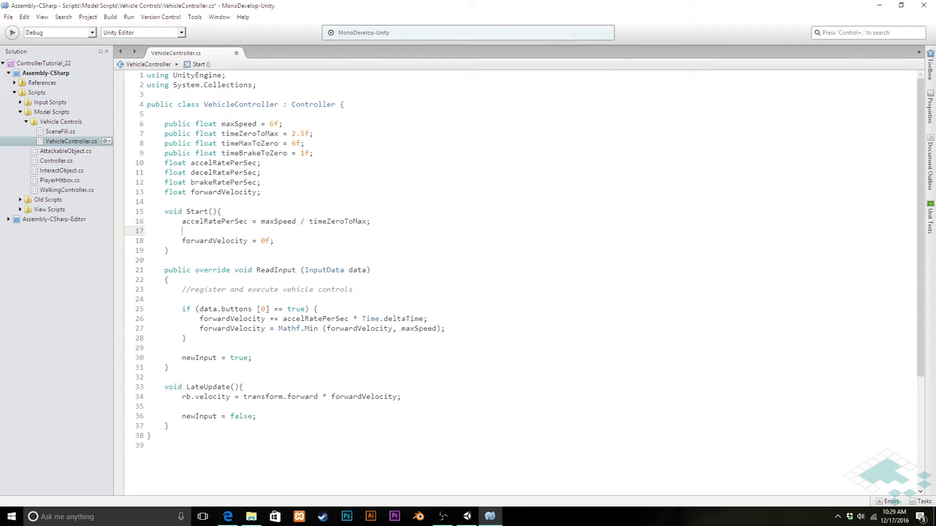
# In Start(), set decelRatePerSec = -maxSpeed / timeMaxToZero
pyautogui.write('decelRatePerSec = -ma')
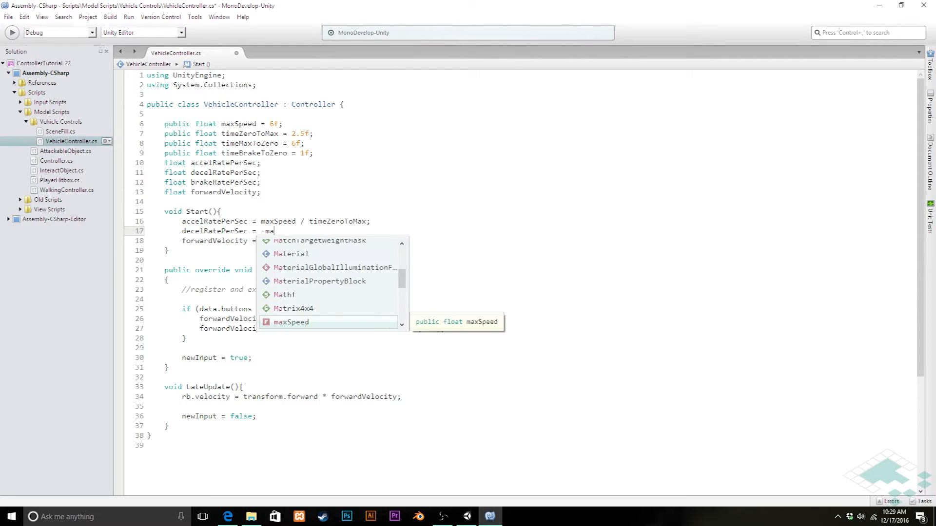
pyautogui.write('xSpeed')
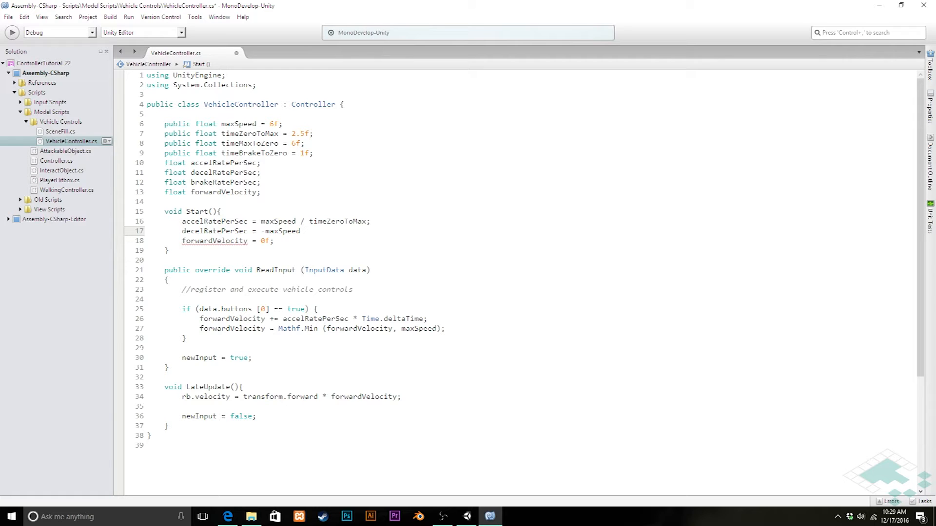
pyautogui.click(300, 231)
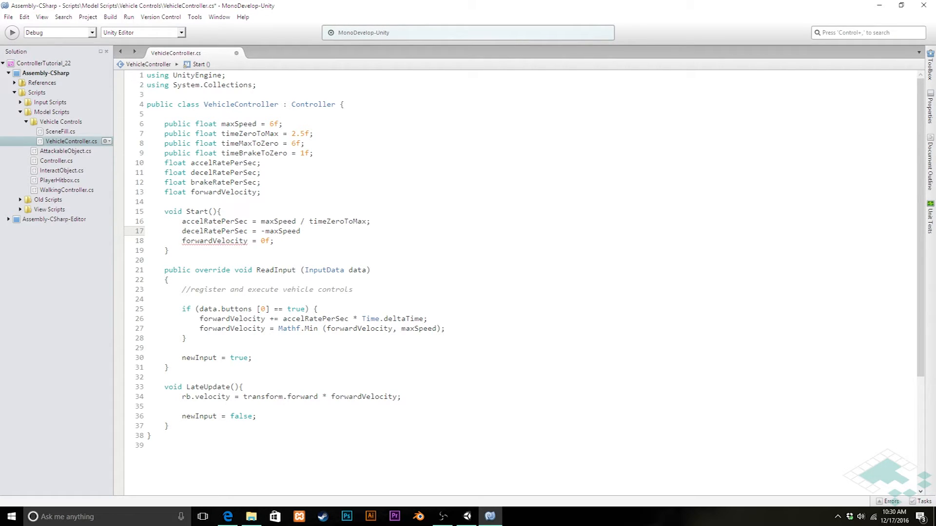
pyautogui.click(301, 231)
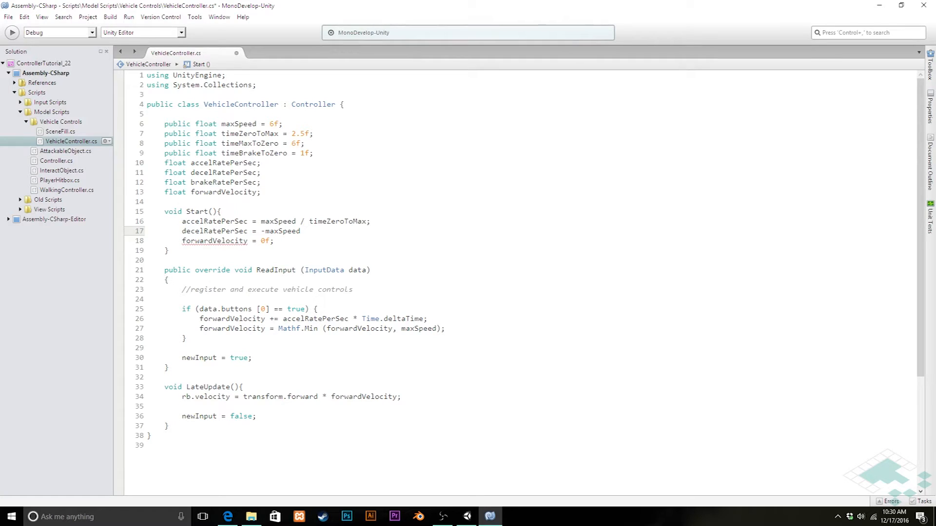
pyautogui.write('/')
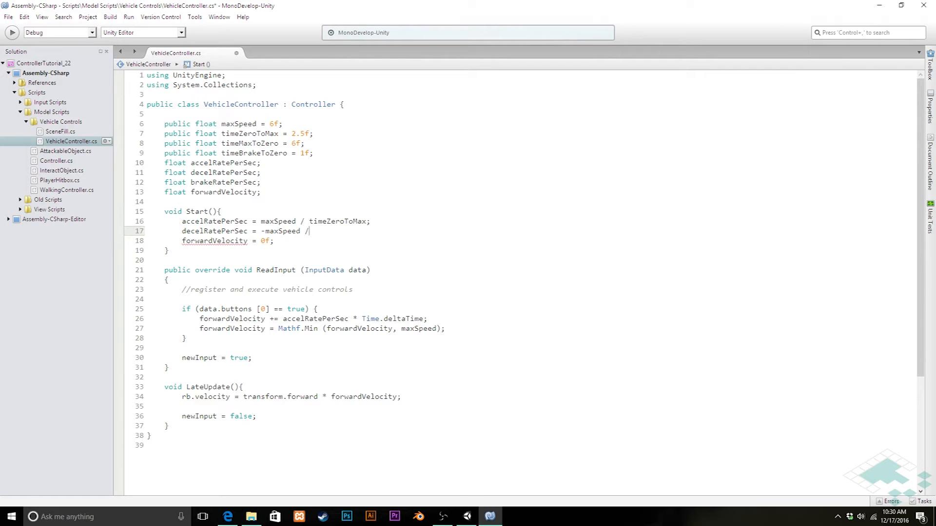
pyautogui.write('timeMaxToZero;')
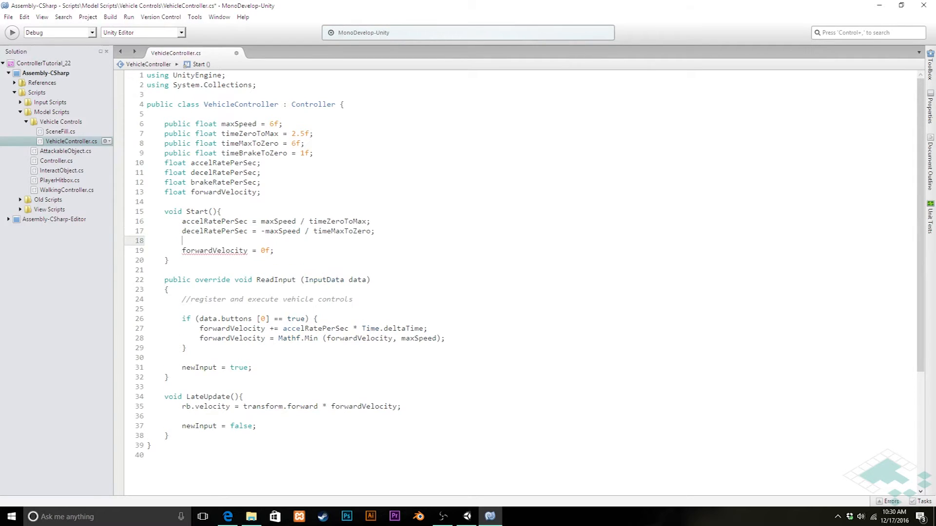
# In Start(), set brakeRatePerSec = -maxSpeed / timeBrakeToZero
pyautogui.write('brakeRatePerSec = -')
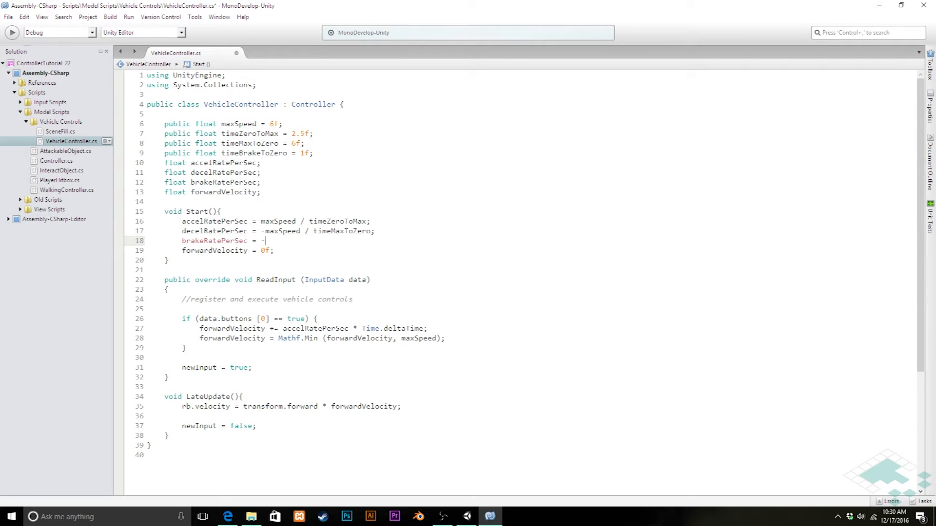
pyautogui.write('maxSpeed /')
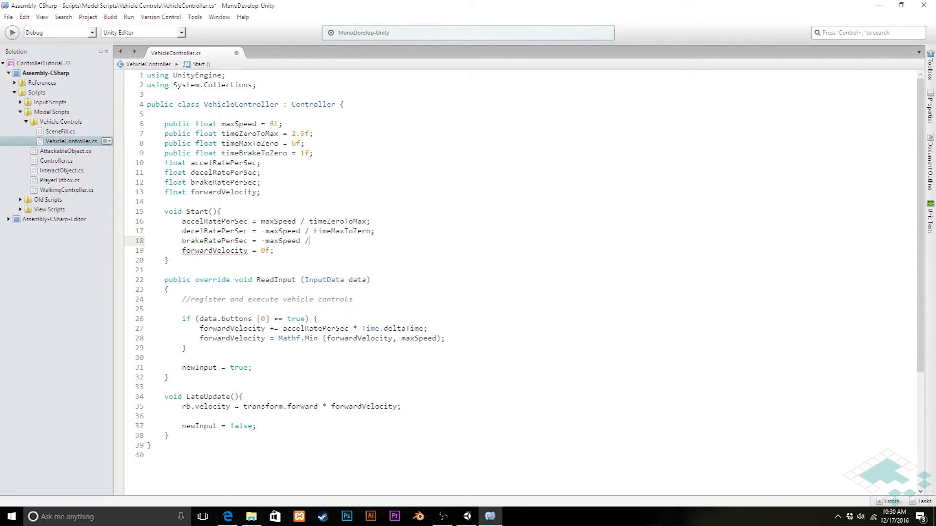
pyautogui.write('timeBrakeToZero;')
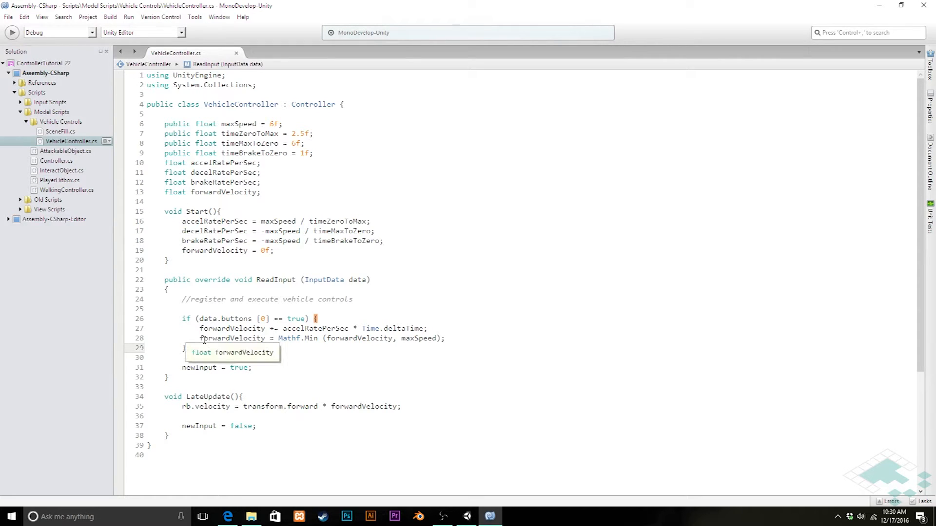
# Add an if (data.buttons[1] == true) branch that adds brakeRatePerSec to forwardVelocity
pyautogui.write('if (')
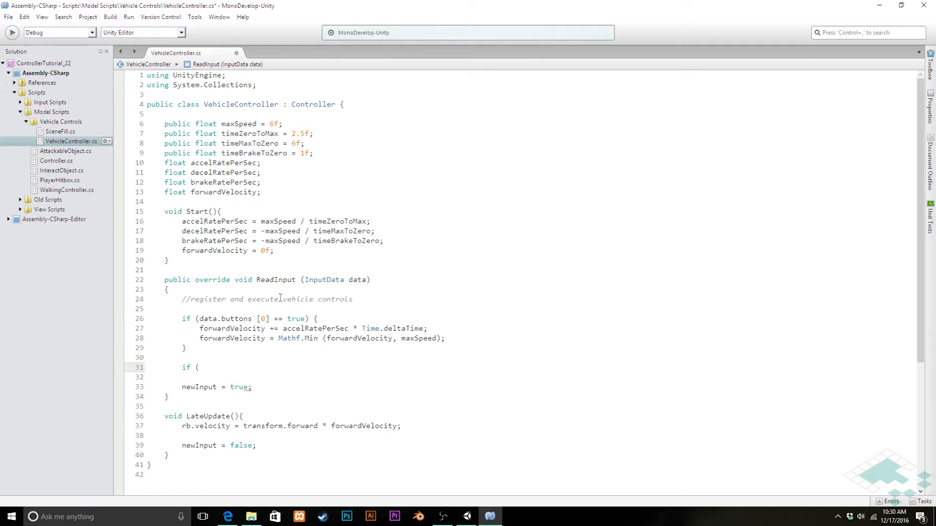
pyautogui.write('data.buttons[1')
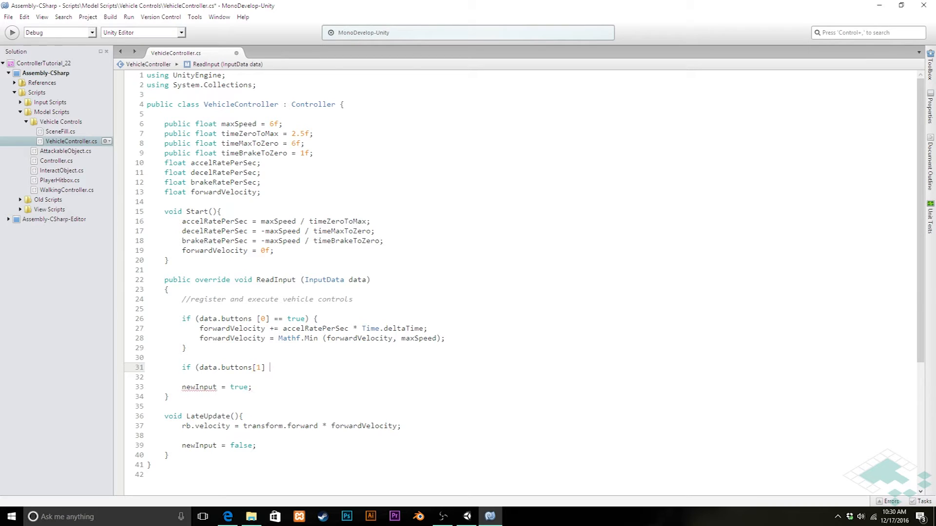
pyautogui.write('== true) {')
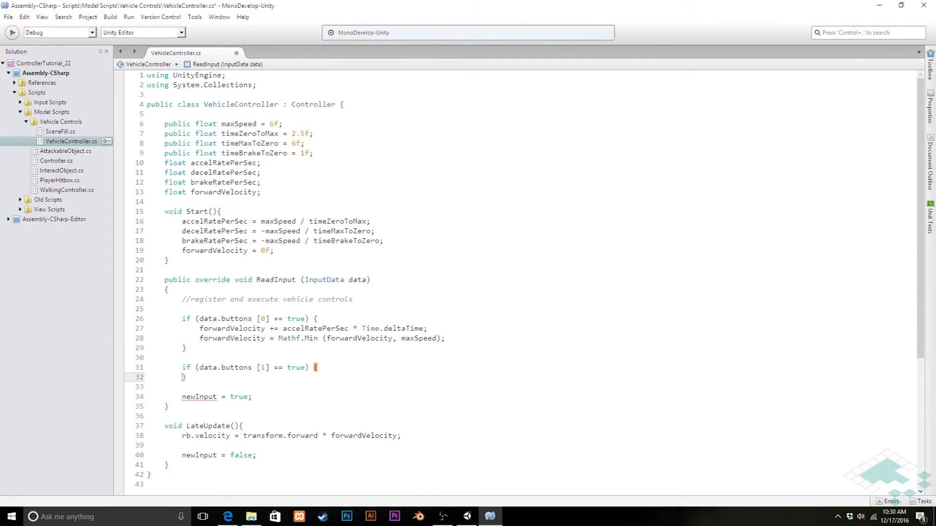
pyautogui.press('Return')
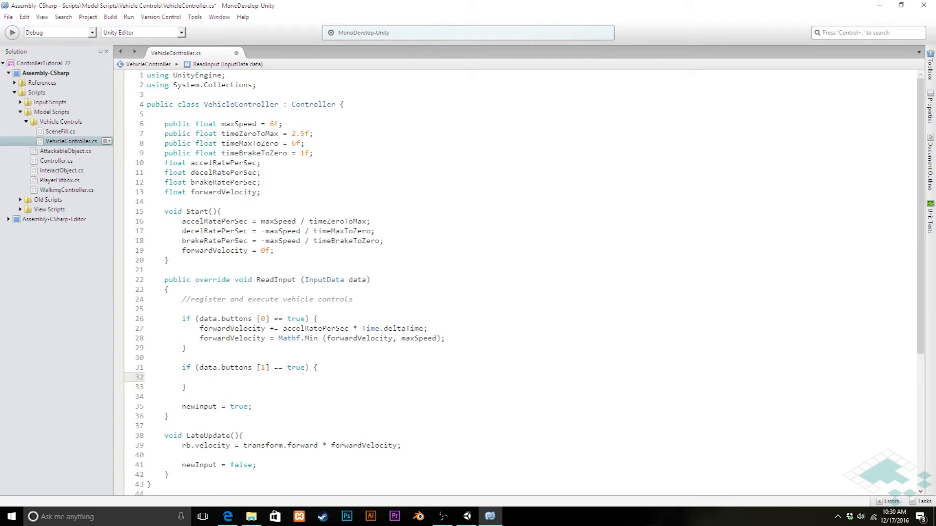
pyautogui.write('for')
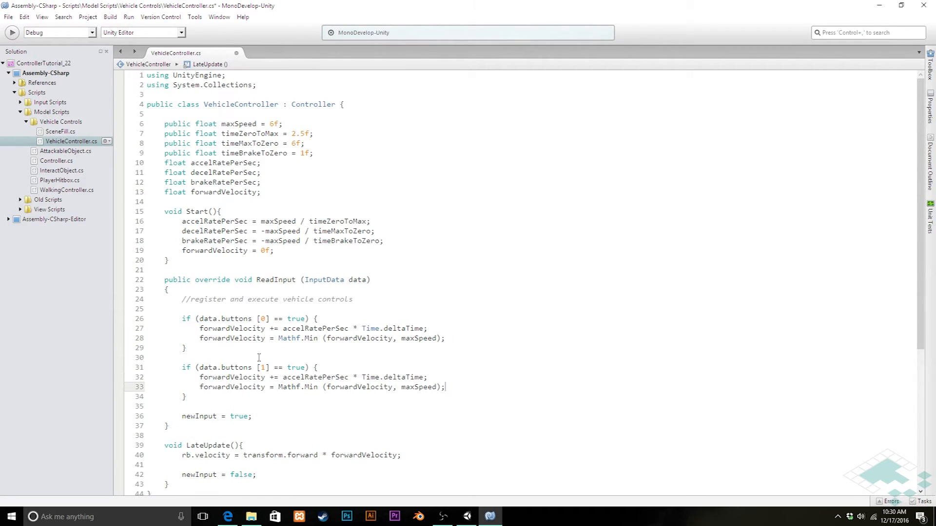
pyautogui.moveTo(312, 376)
pyautogui.write('b')
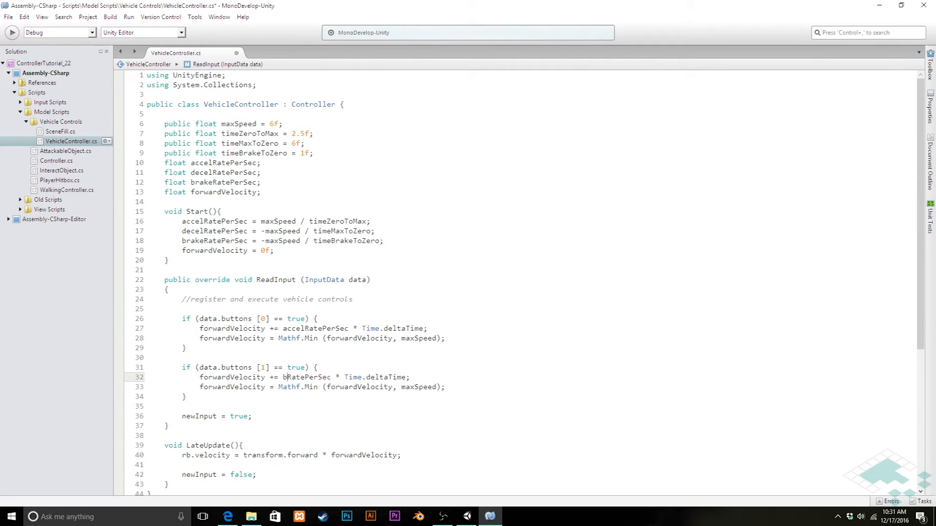
pyautogui.write('rake')
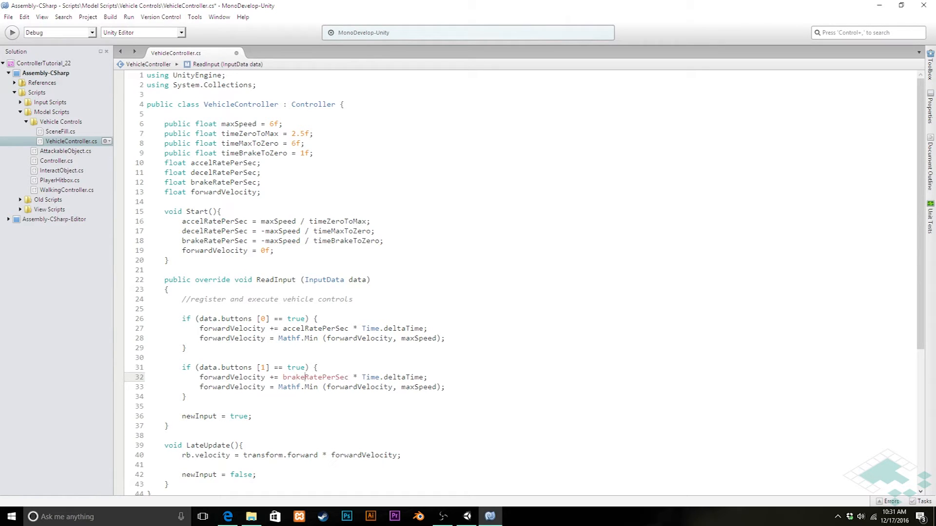
# Change the braking clamp to Mathf.Max(forwardVelocity, 0) so speed never drops below zero
pyautogui.click(275, 387)
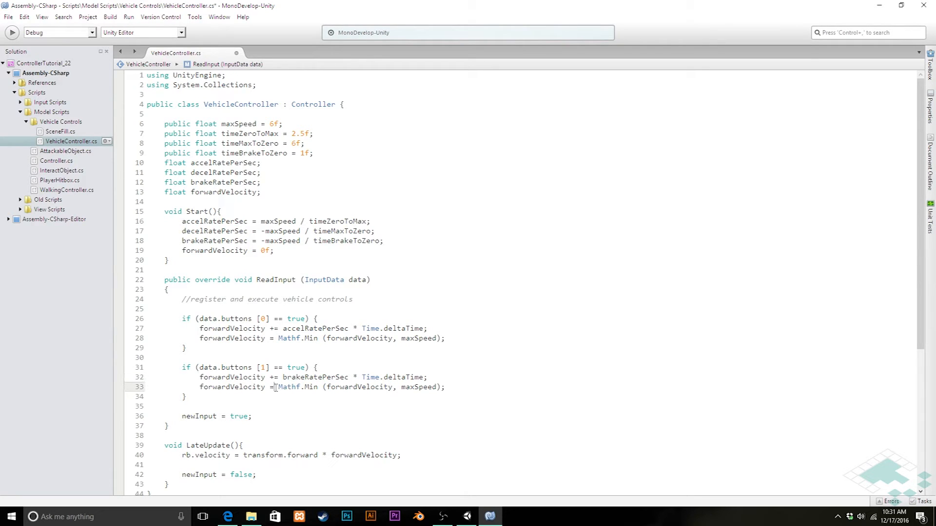
pyautogui.moveTo(286, 387)
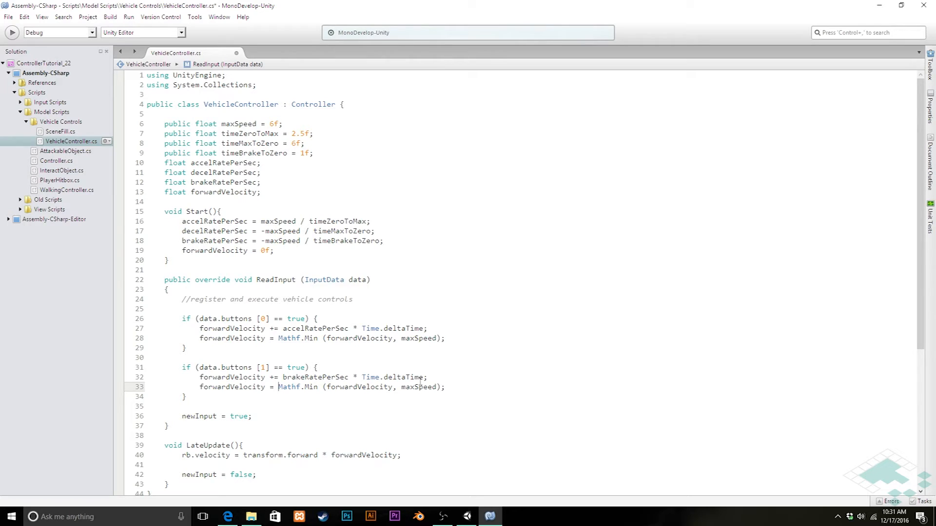
pyautogui.moveTo(414, 387)
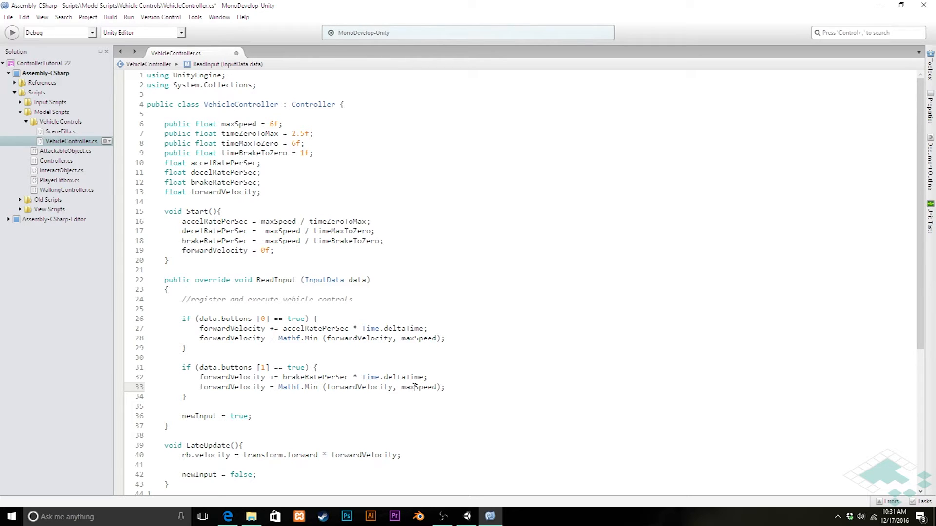
pyautogui.doubleClick(418, 387)
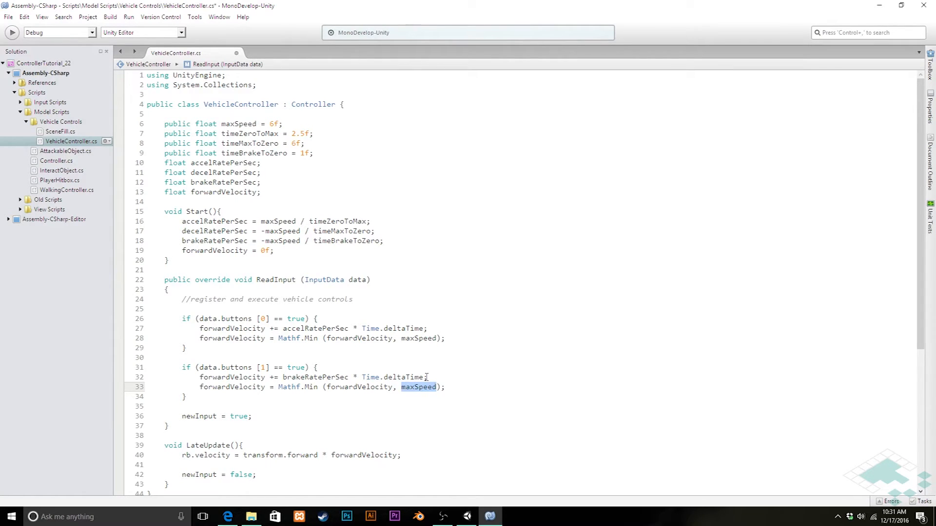
pyautogui.write('0')
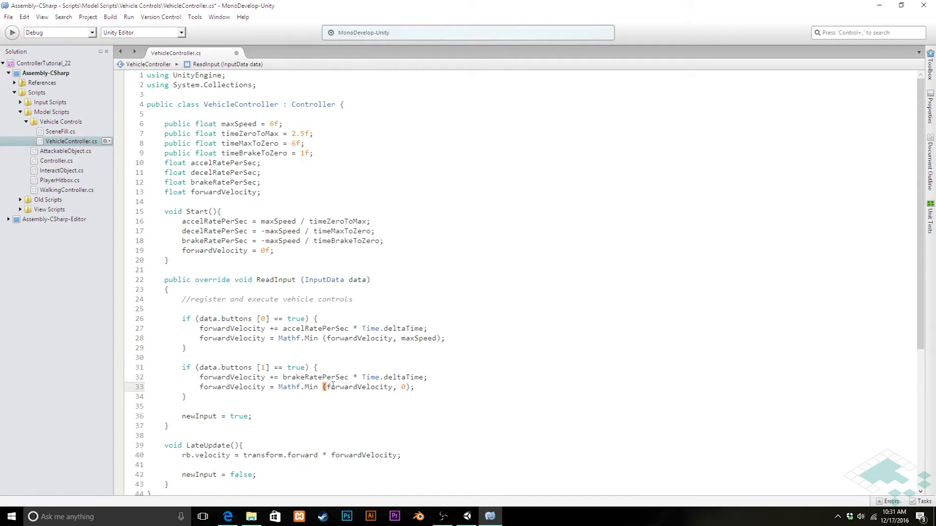
pyautogui.moveTo(407, 387)
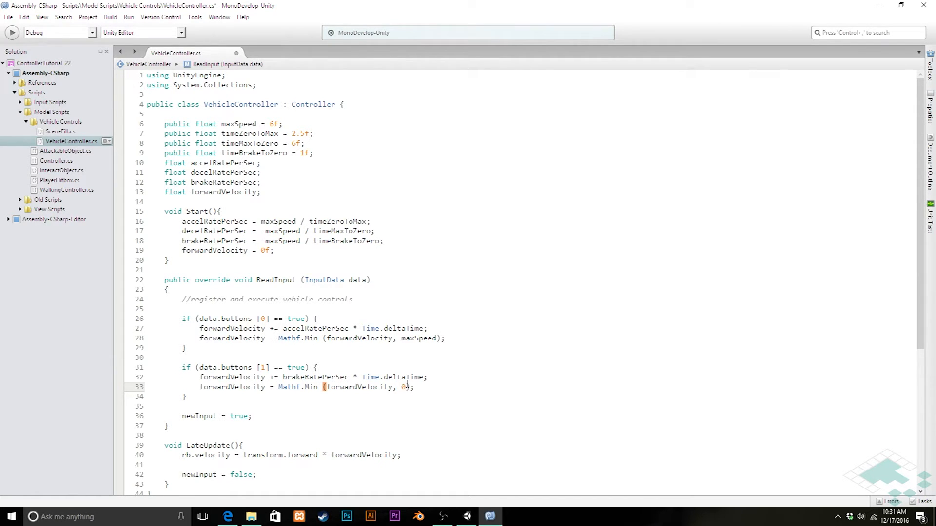
pyautogui.doubleClick(309, 387)
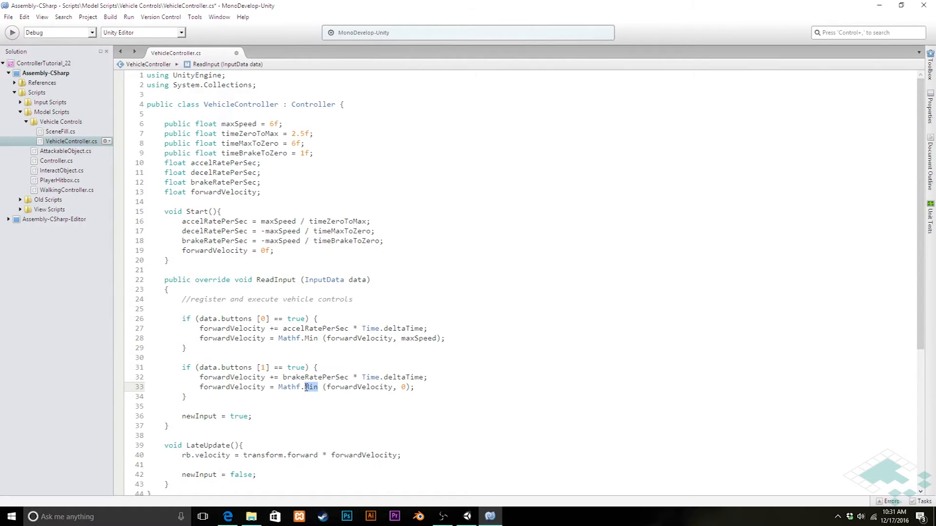
pyautogui.write('Max')
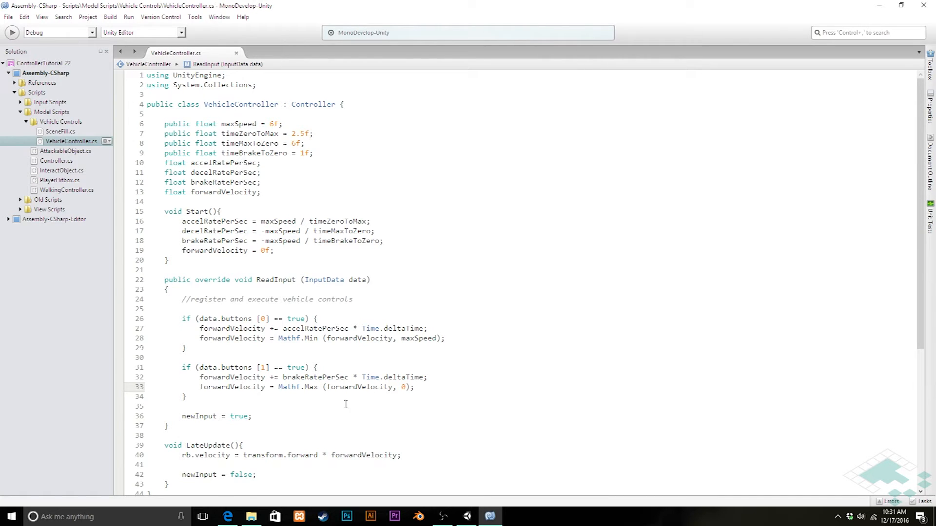
pyautogui.click(488, 516)
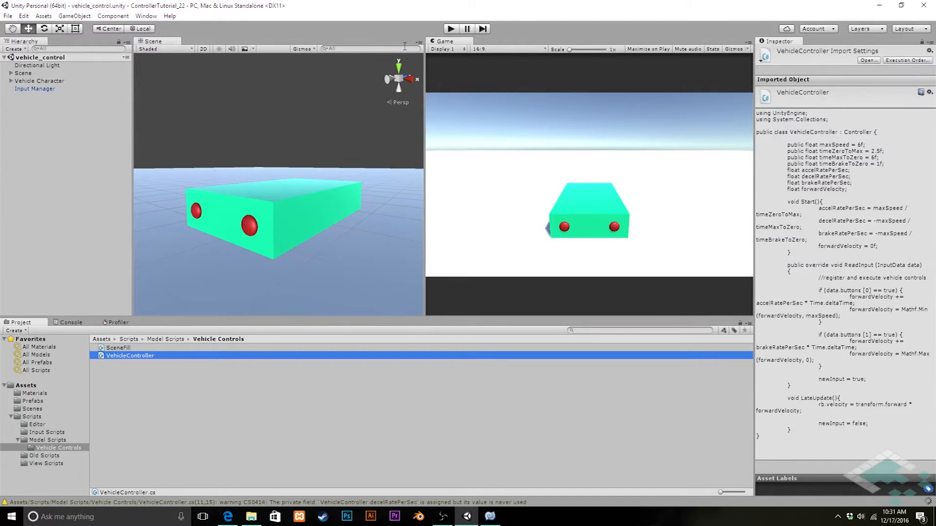
# Play the scene in Unity to watch the vehicle drive forward, then stop play mode
pyautogui.click(450, 28)
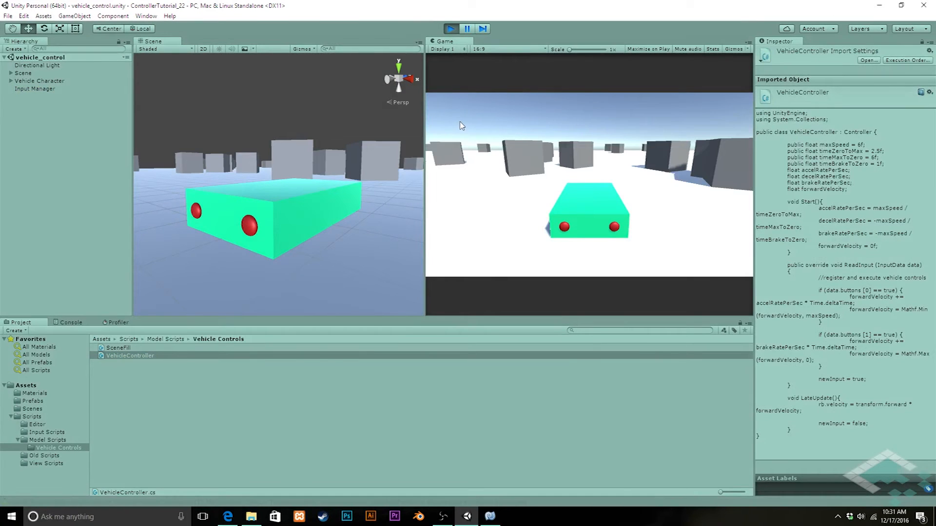
pyautogui.click(451, 28)
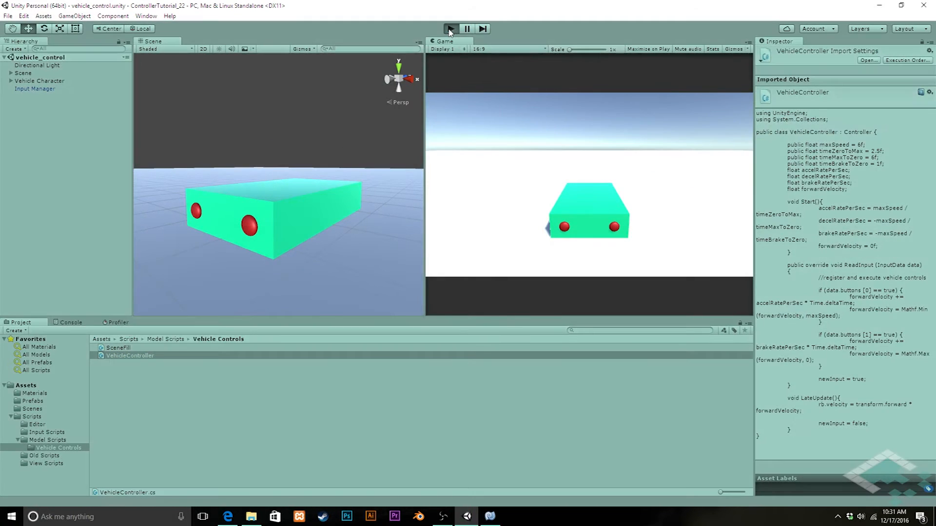
pyautogui.click(449, 28)
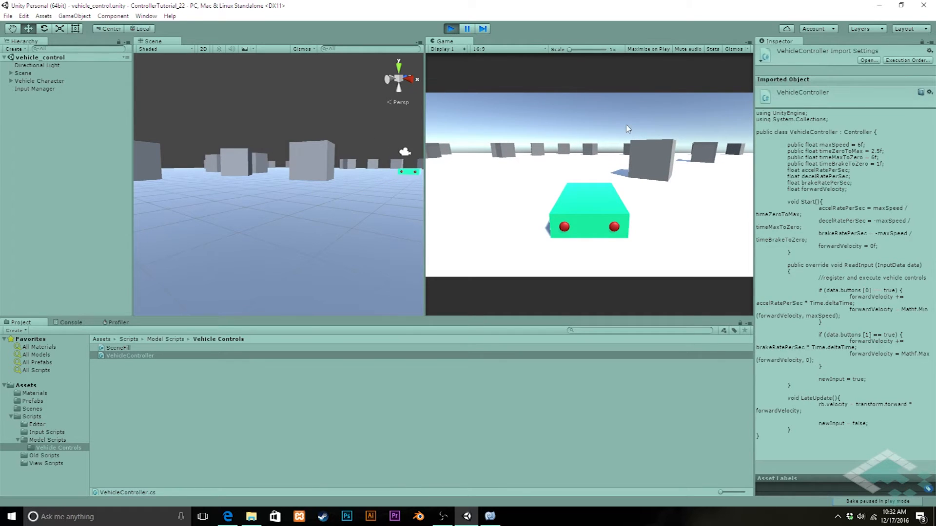
pyautogui.click(451, 28)
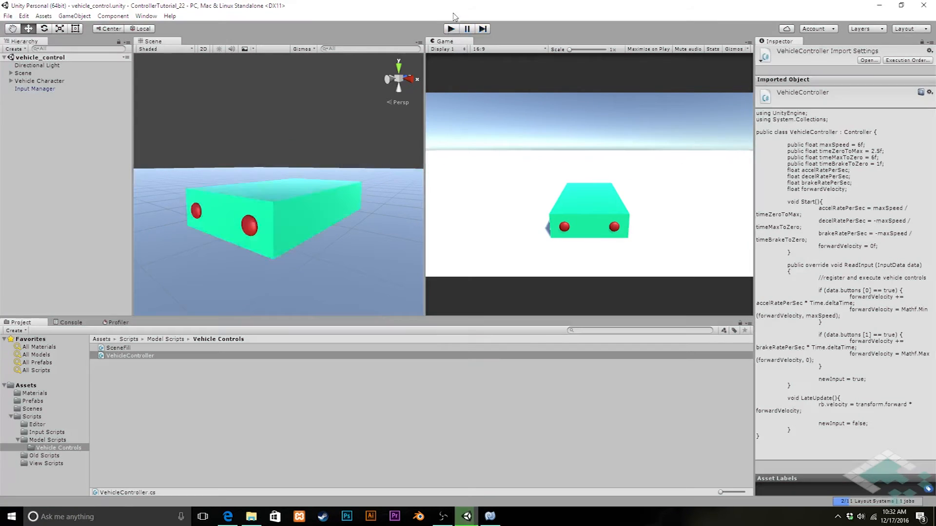
# Wrap LateUpdate's velocity assignment in an if (newInput) condition
pyautogui.doubleClick(129, 355)
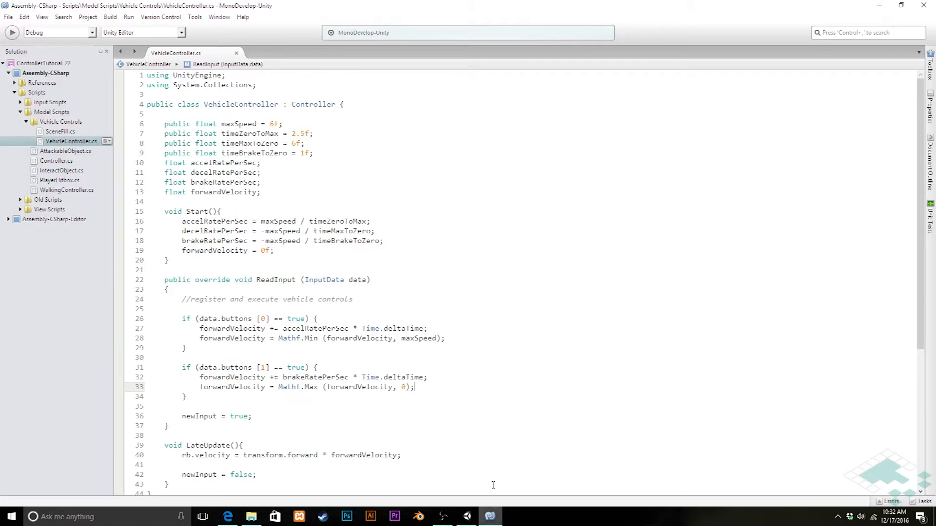
pyautogui.scroll(-3)
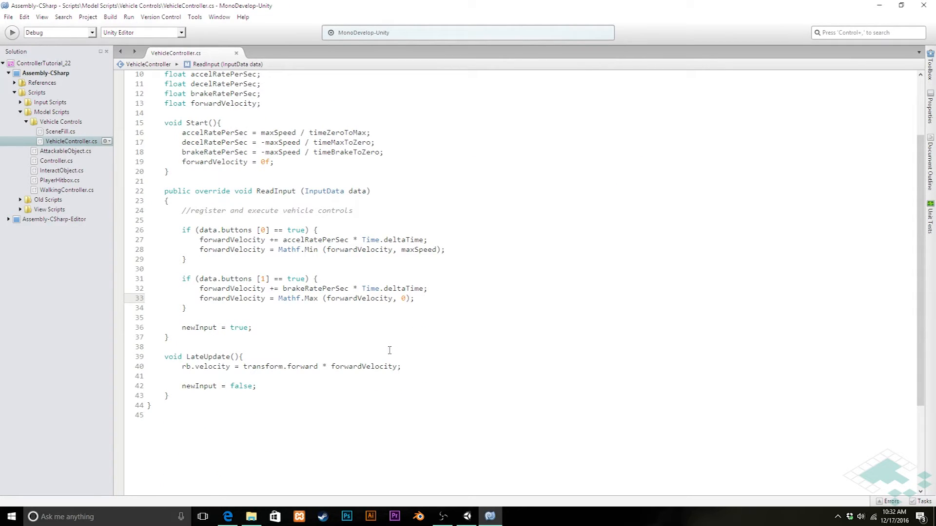
pyautogui.click(415, 298)
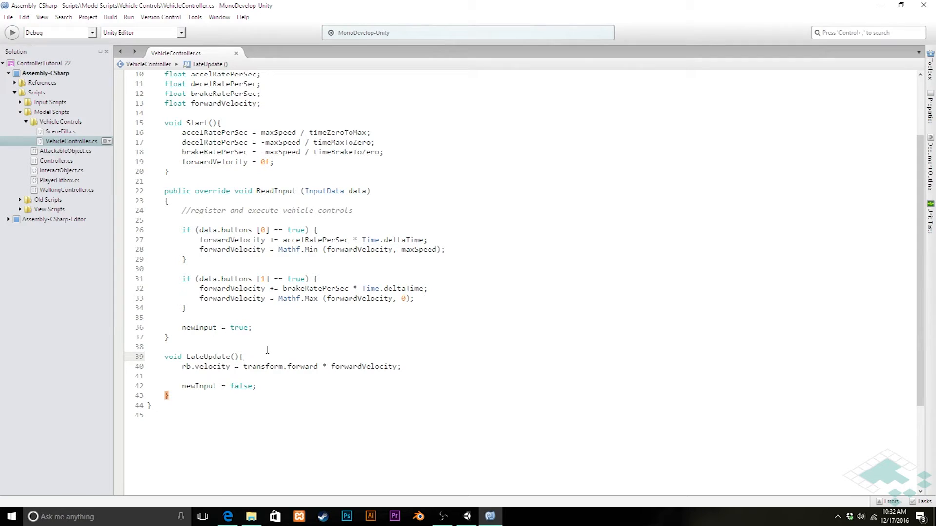
pyautogui.press('enter')
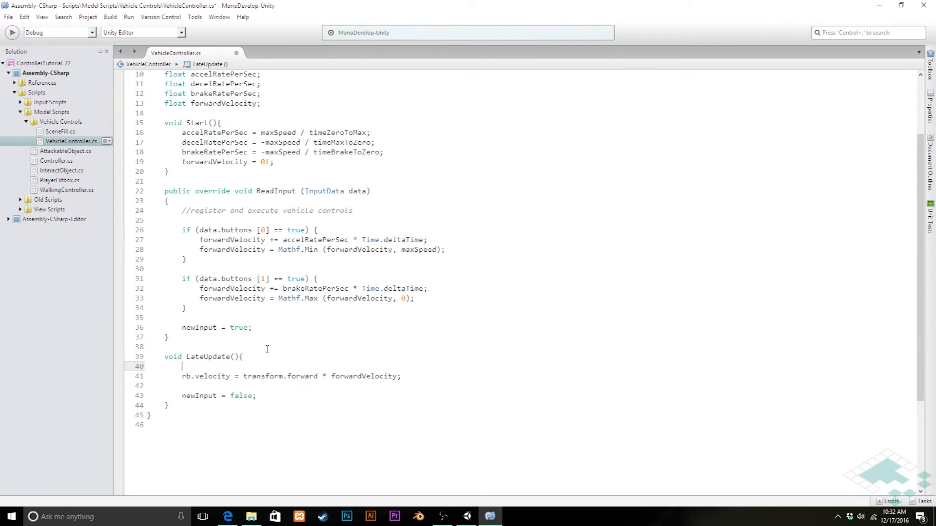
pyautogui.write('if (')
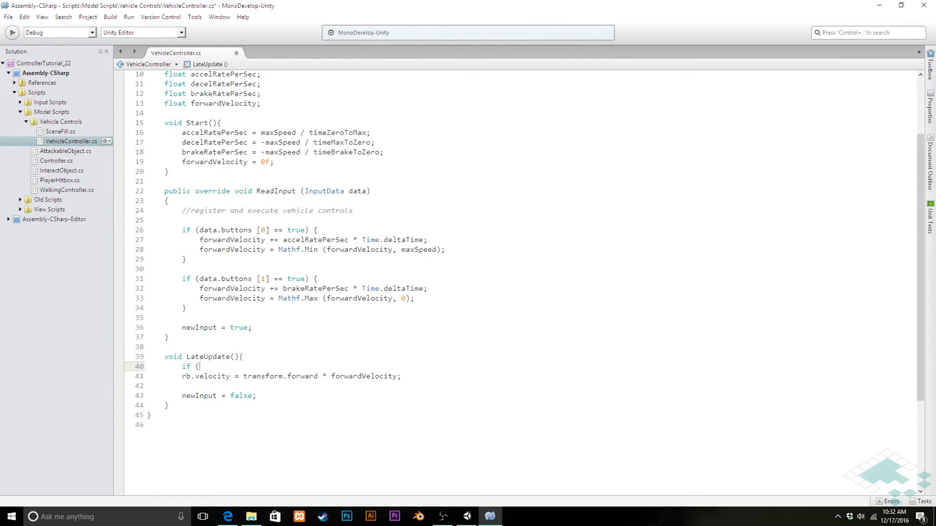
pyautogui.write('newInput){')
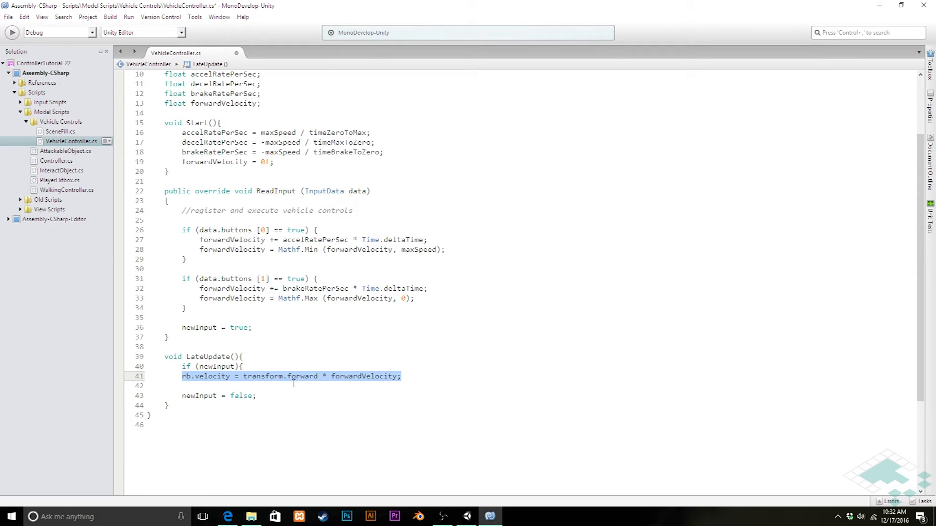
# Add an else branch that applies decelRatePerSec to forwardVelocity, clamped at zero
pyautogui.click(403, 376)
pyautogui.write('}')
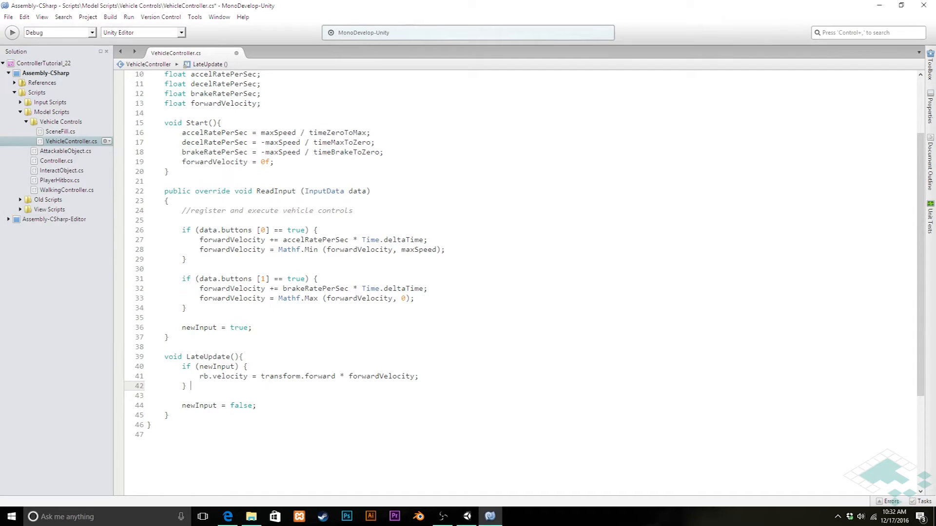
pyautogui.write('else')
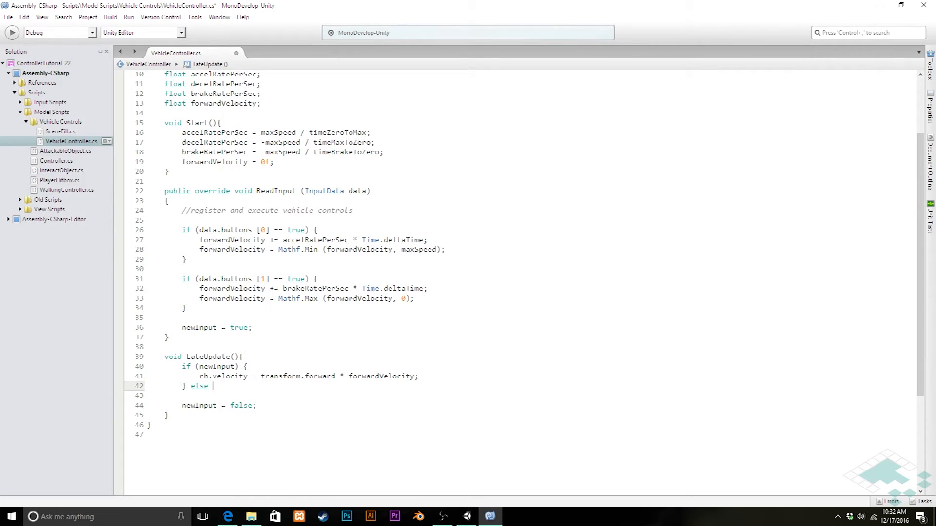
pyautogui.write('{')
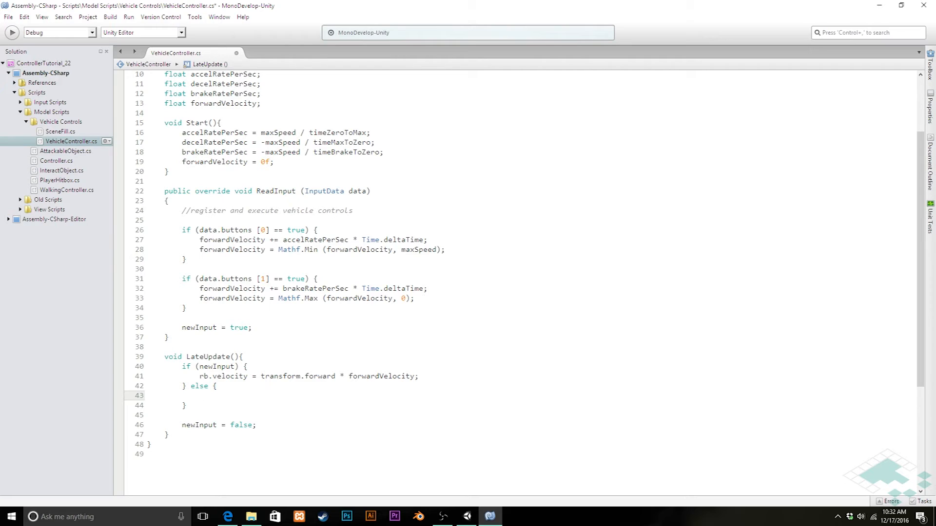
pyautogui.click(203, 394)
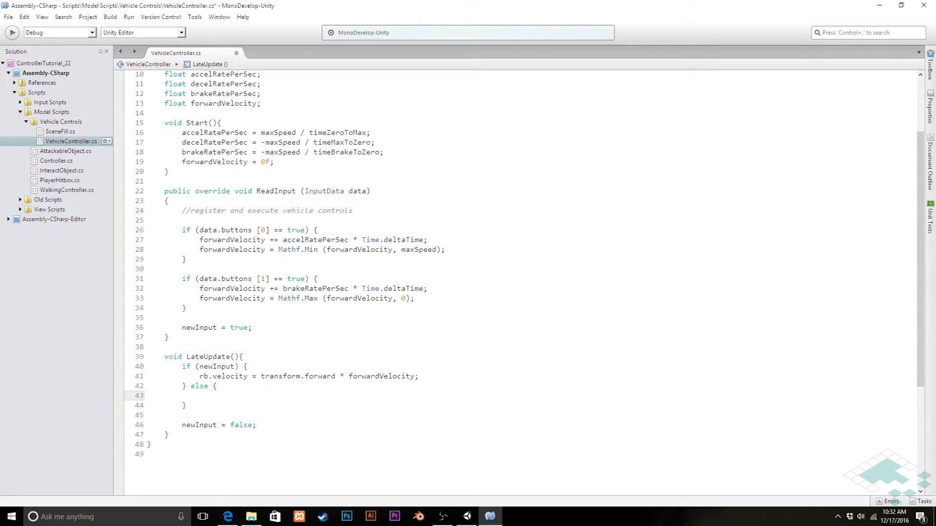
pyautogui.click(200, 395)
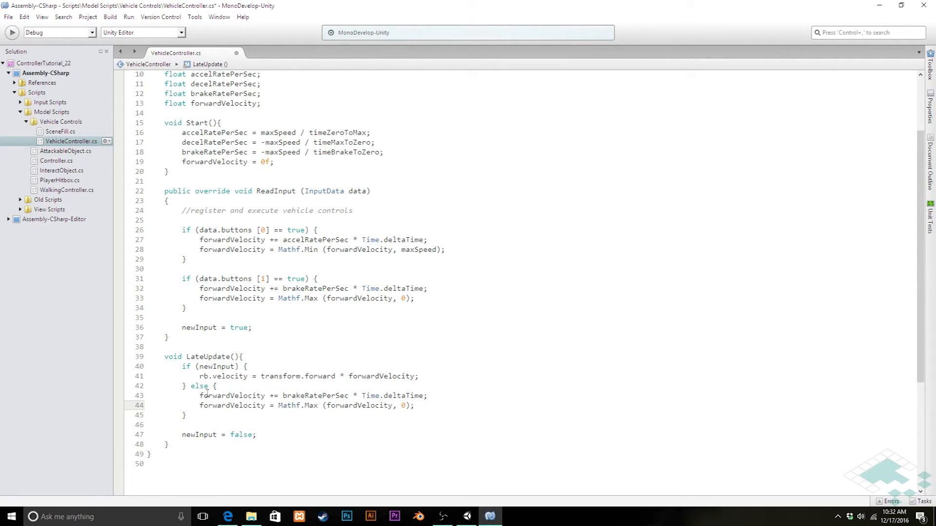
pyautogui.click(304, 395)
pyautogui.write('decel')
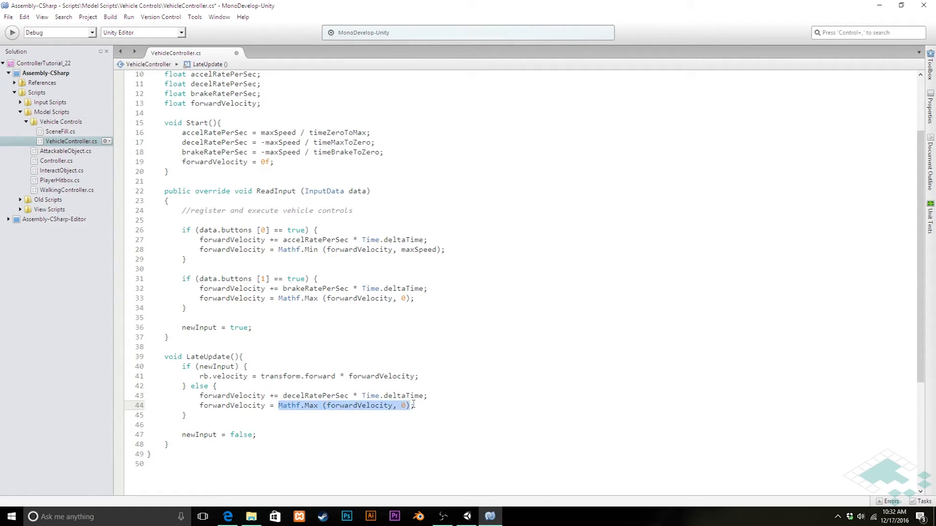
pyautogui.moveTo(403, 395)
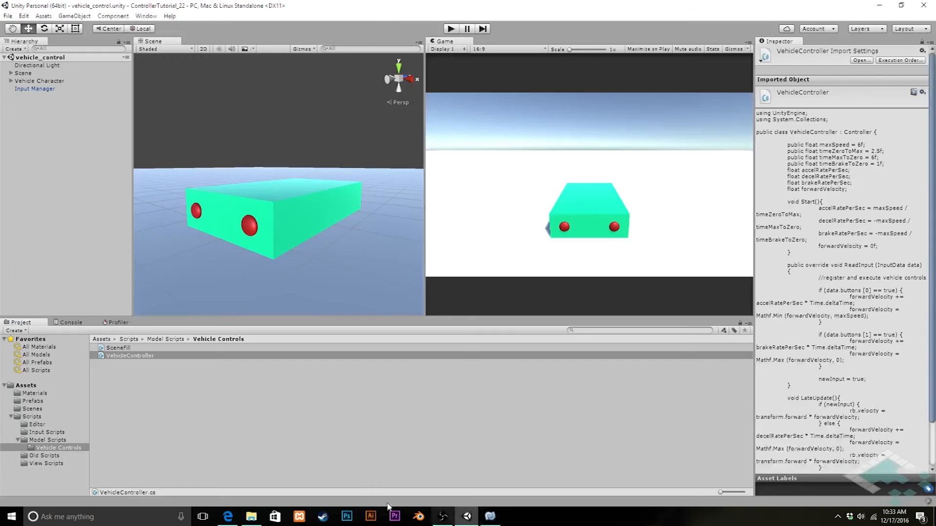
# Play the scene with Vehicle Character selected, watch it drive and coast to a stop, then end play
pyautogui.click(450, 29)
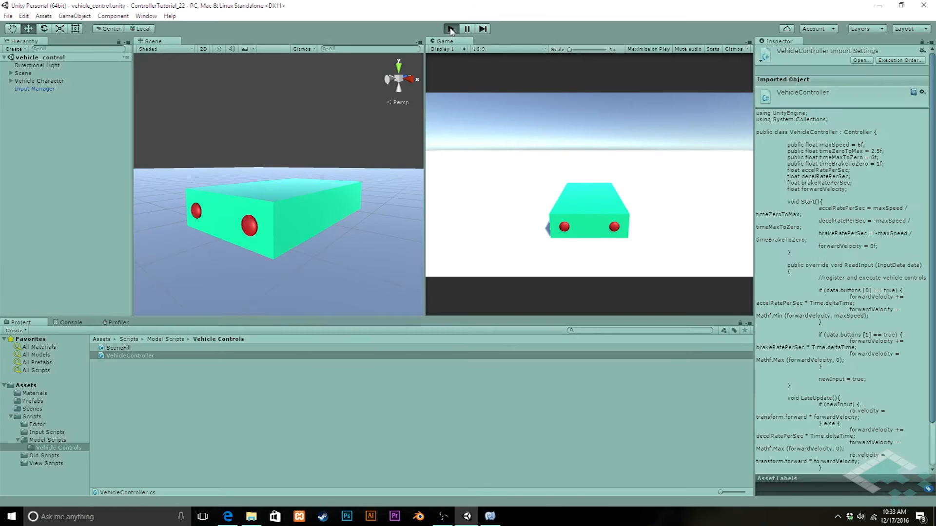
pyautogui.click(450, 29)
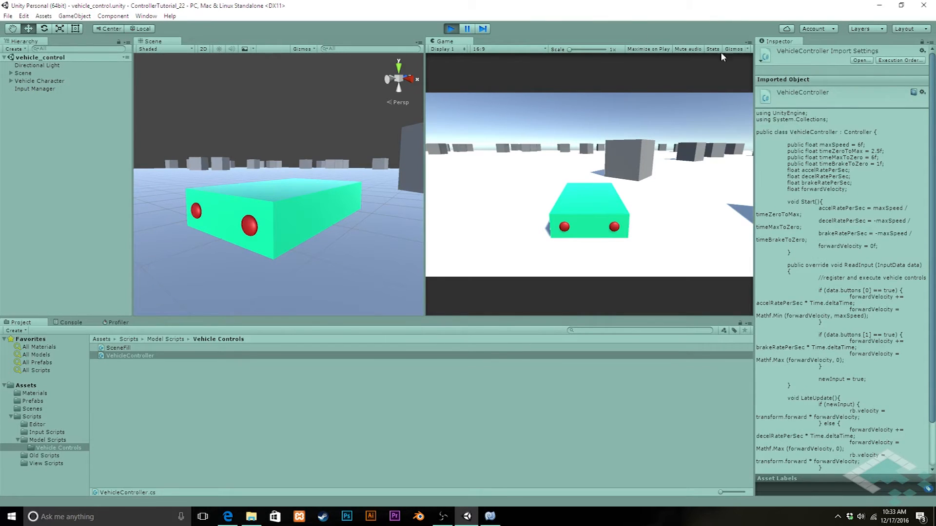
pyautogui.click(39, 81)
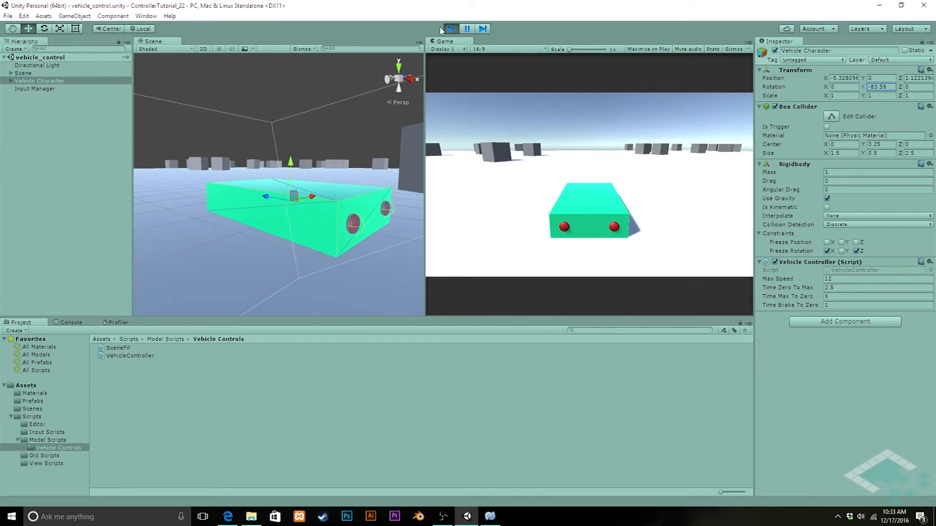
pyautogui.click(450, 28)
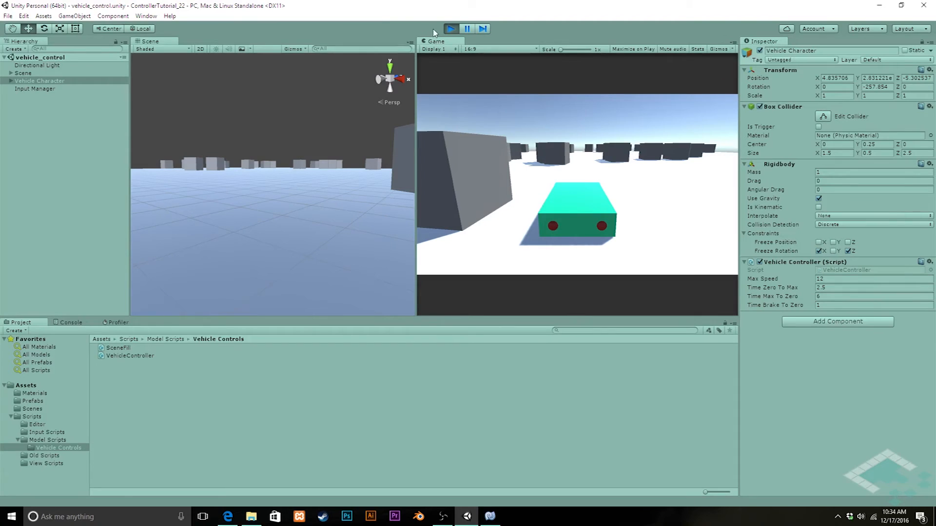
pyautogui.click(451, 28)
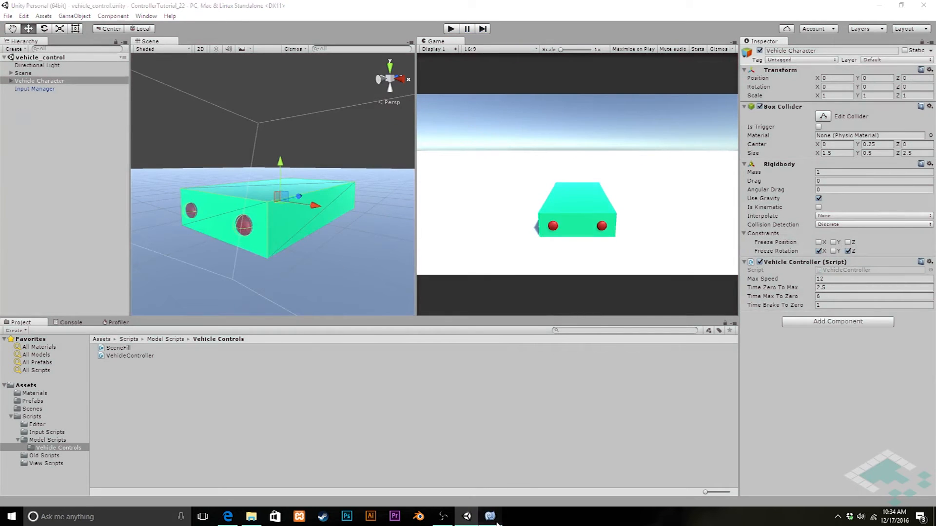
pyautogui.click(489, 516)
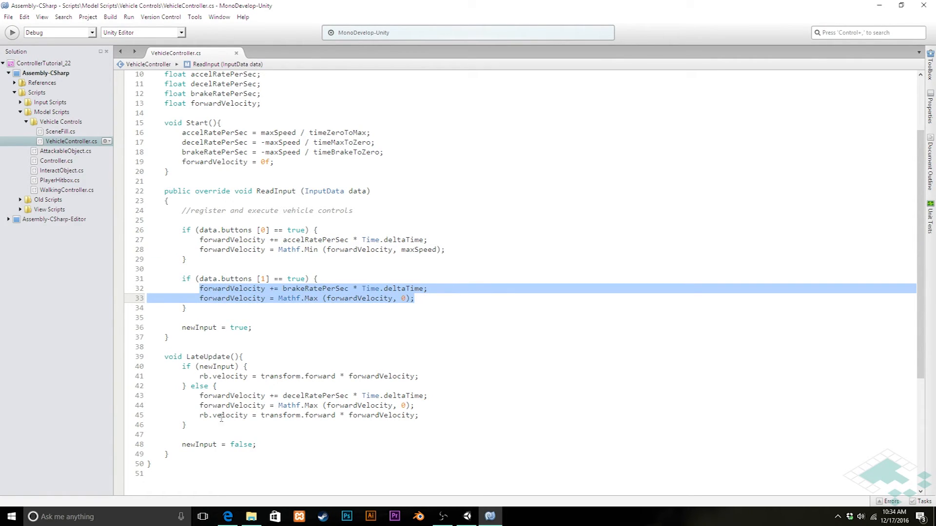
# Begin declaring a void Accelerate method at the end of the class
pyautogui.click(453, 401)
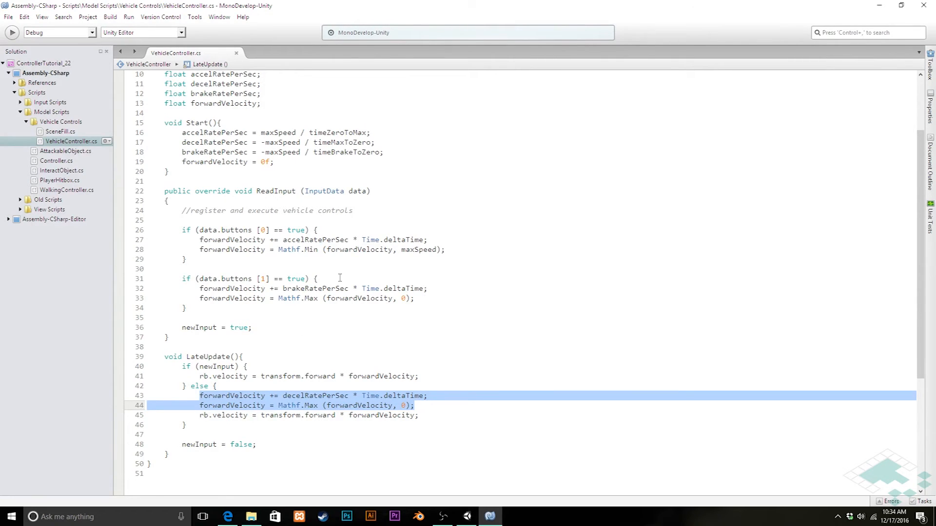
pyautogui.moveTo(261, 253)
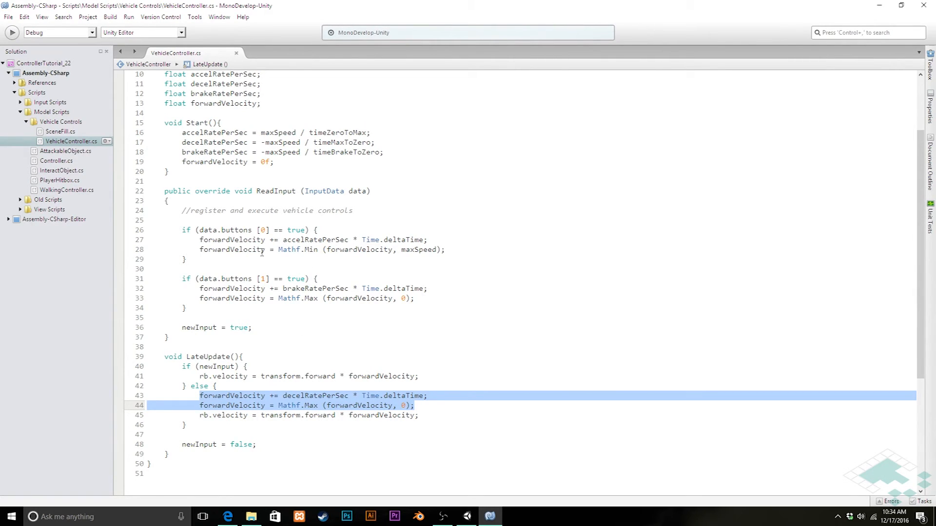
pyautogui.scroll(3)
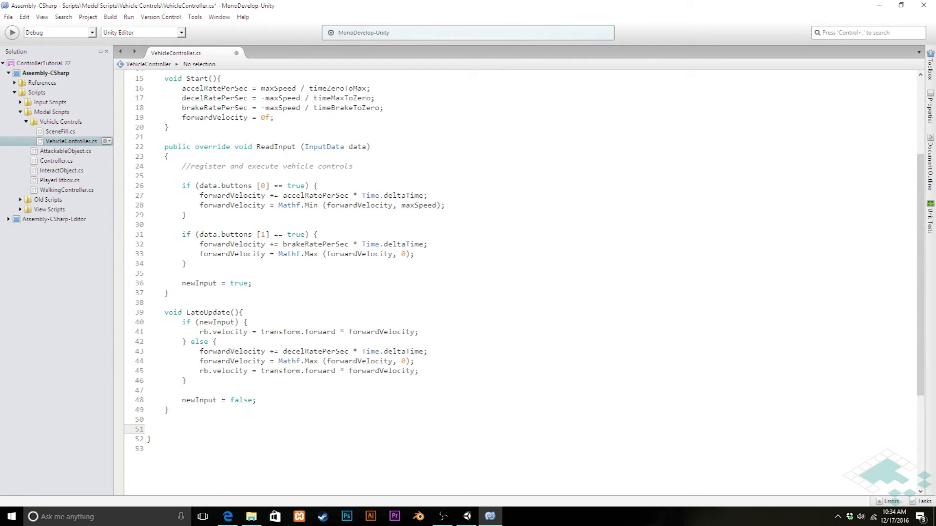
pyautogui.write('void Acce')
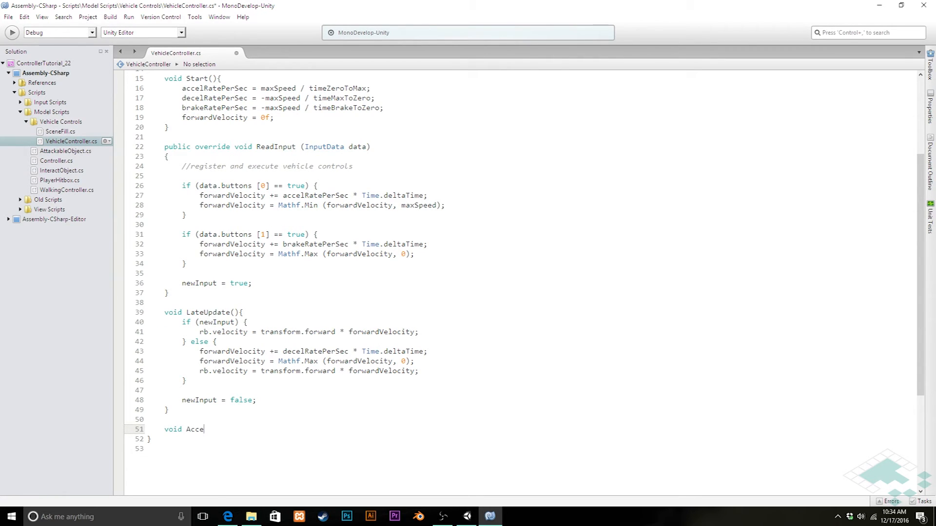
pyautogui.write('lerate')
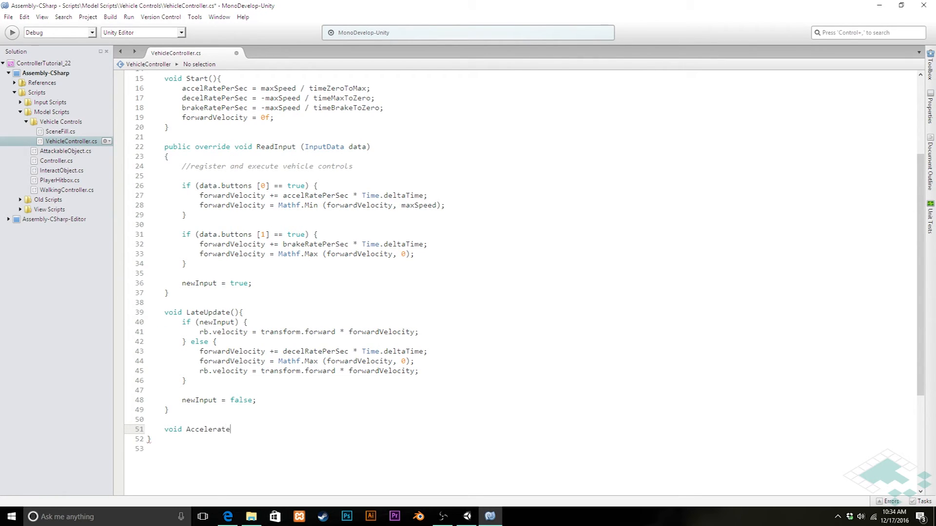
pyautogui.write('(')
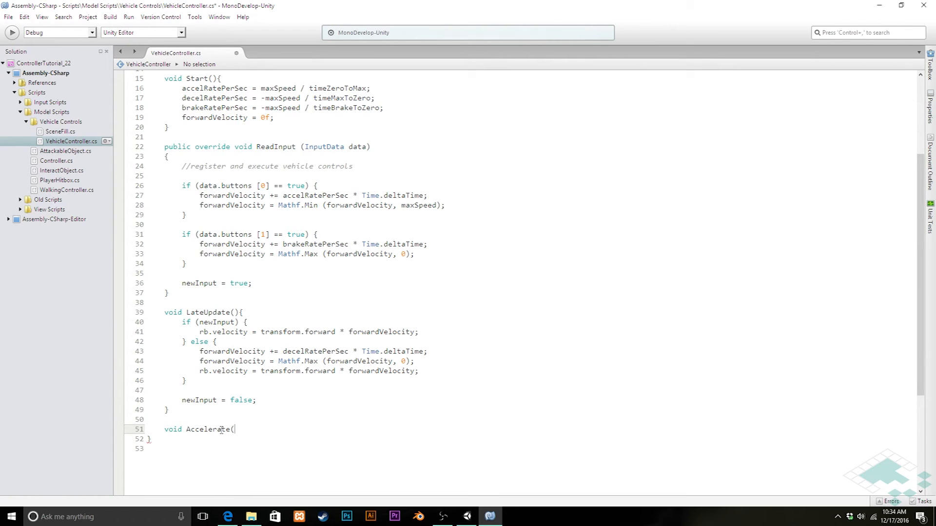
# Give Accelerate a float accelRate parameter and a body holding the acceleration lines
pyautogui.doubleClick(313, 195)
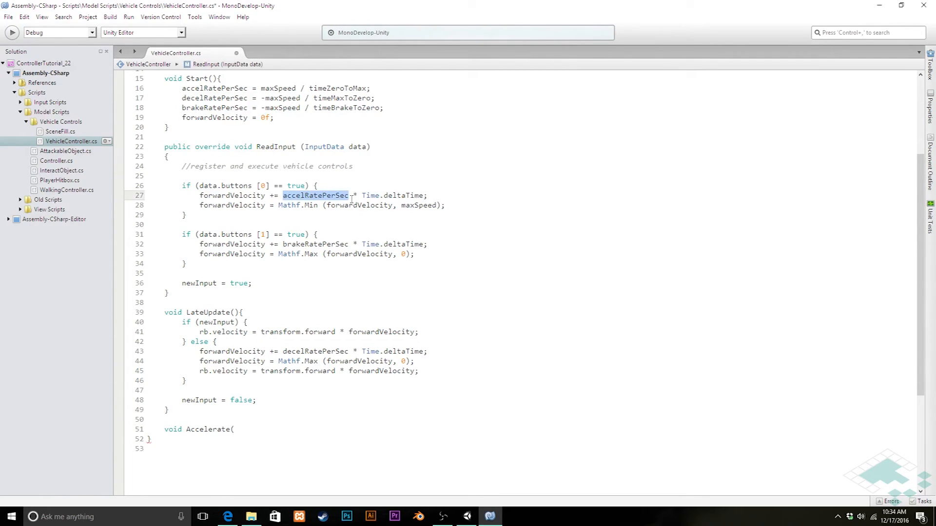
pyautogui.doubleClick(315, 244)
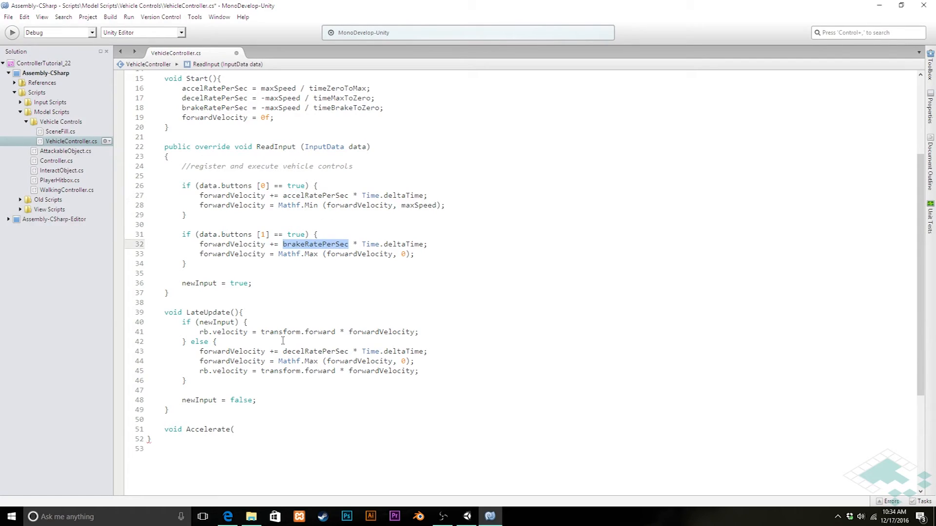
pyautogui.doubleClick(314, 351)
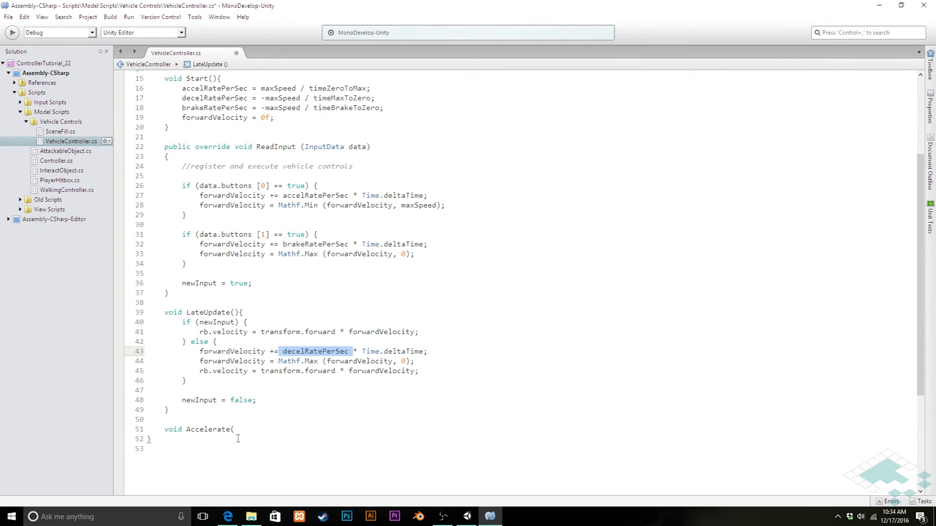
pyautogui.write('float')
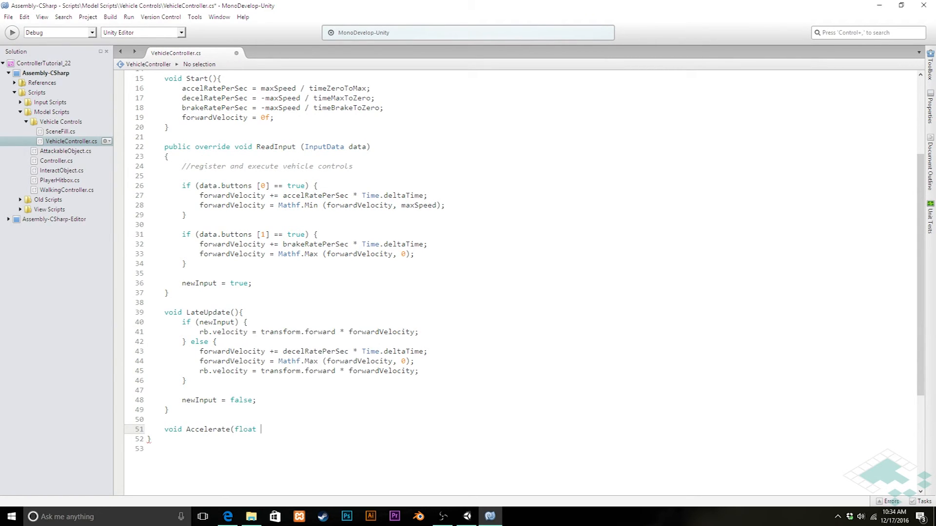
pyautogui.write('acc')
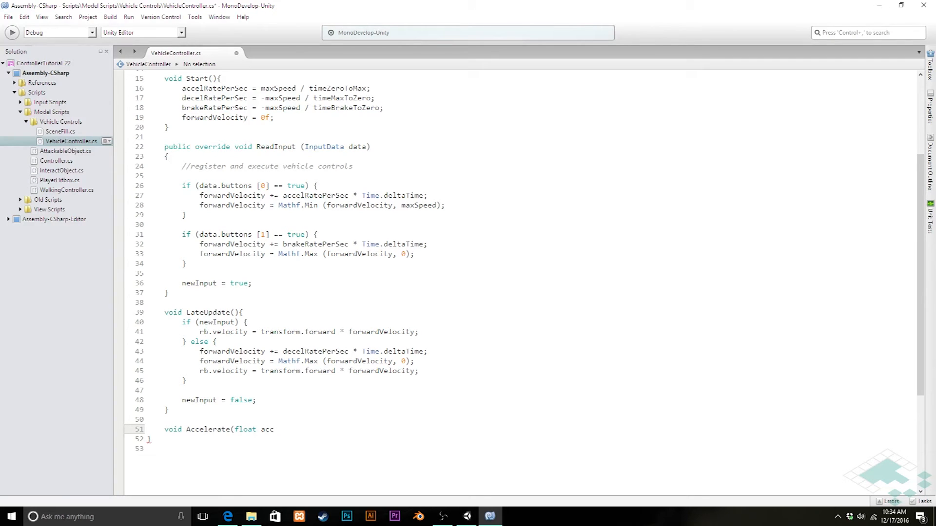
pyautogui.write('elR')
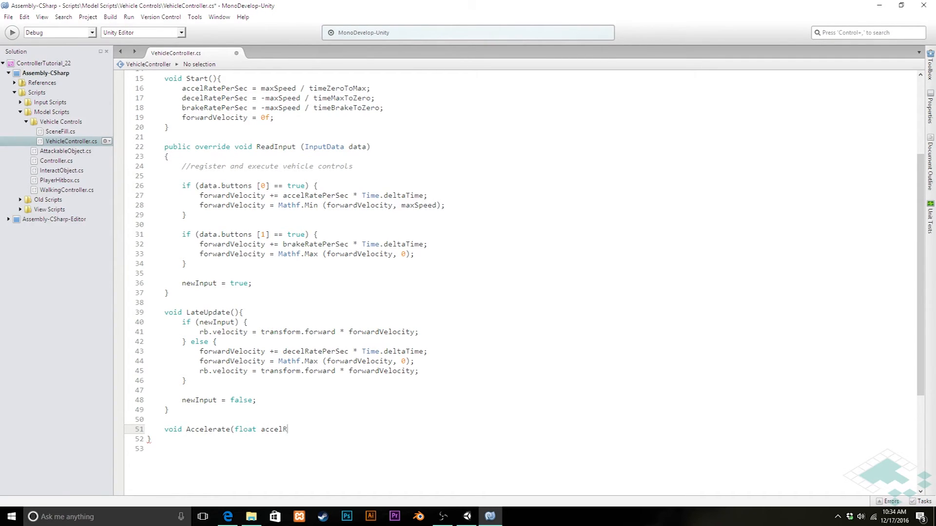
pyautogui.write('ate){}')
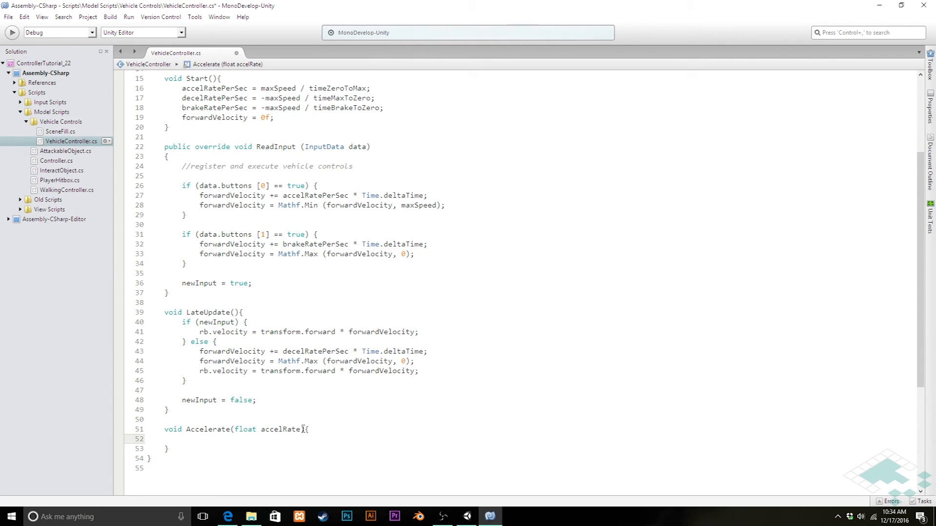
# Shorten the parameter to accel and use it in place of accelRatePerSec inside the method
pyautogui.doubleClick(289, 429)
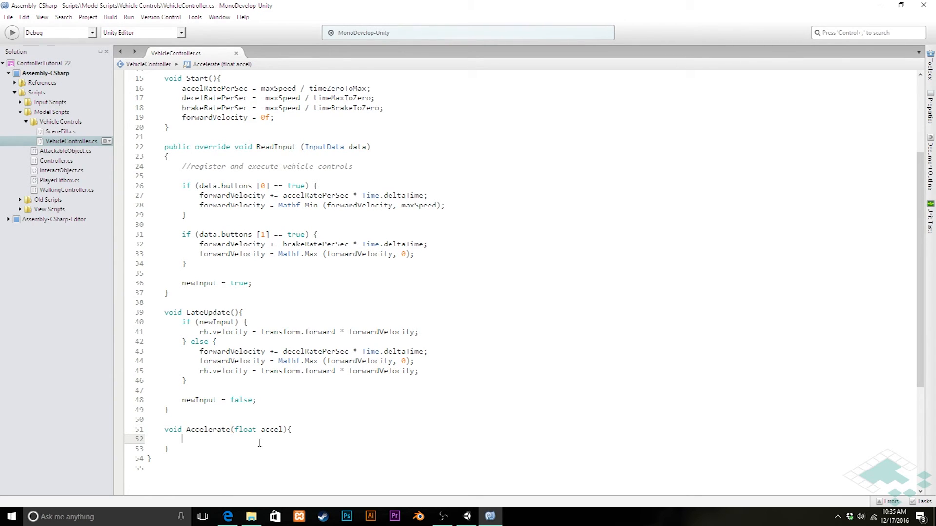
pyautogui.moveTo(270, 428)
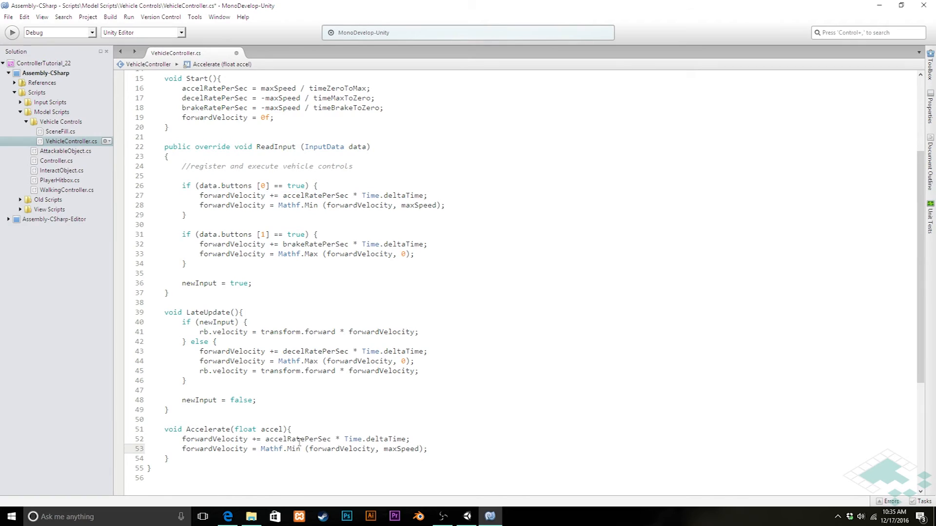
pyautogui.doubleClick(297, 439)
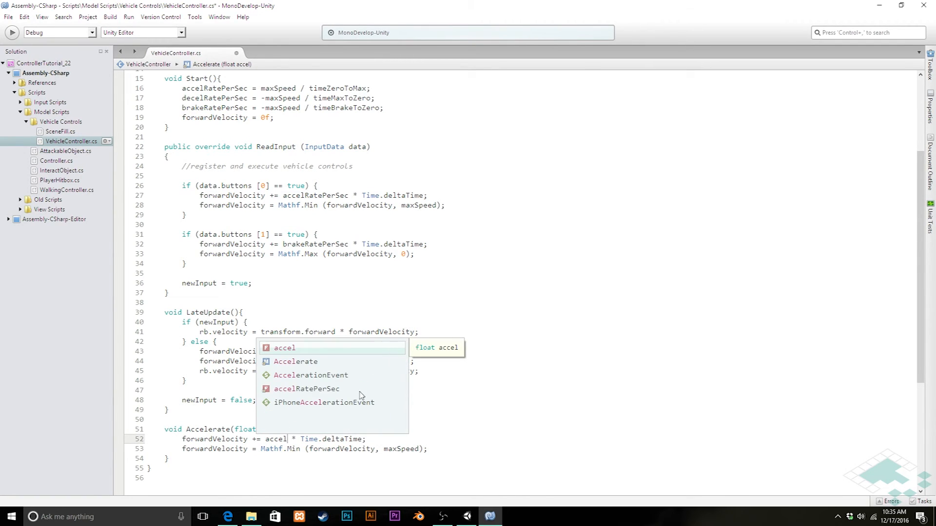
pyautogui.press('Escape')
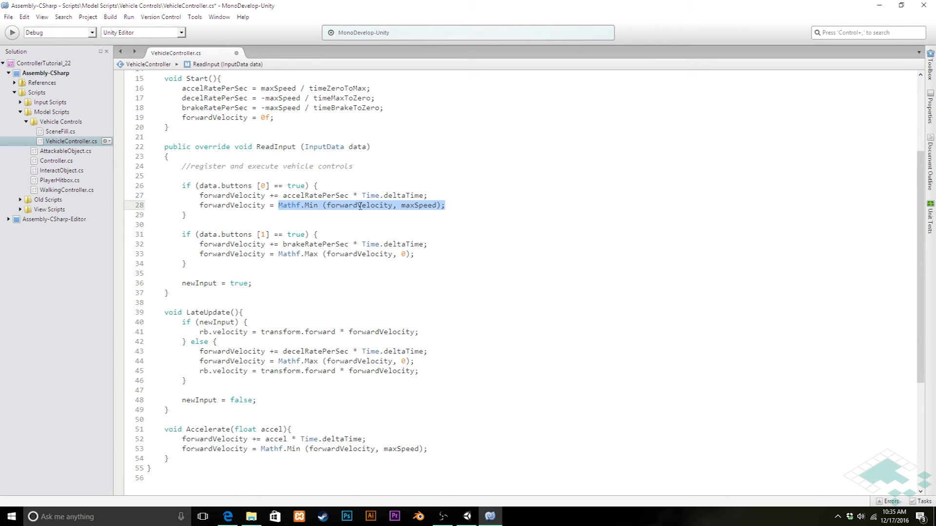
pyautogui.moveTo(395, 205)
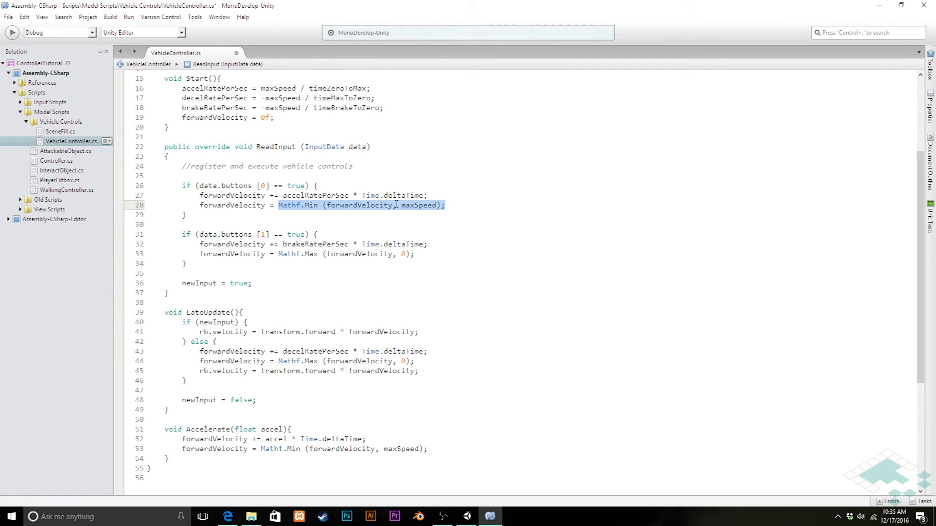
pyautogui.moveTo(280, 253)
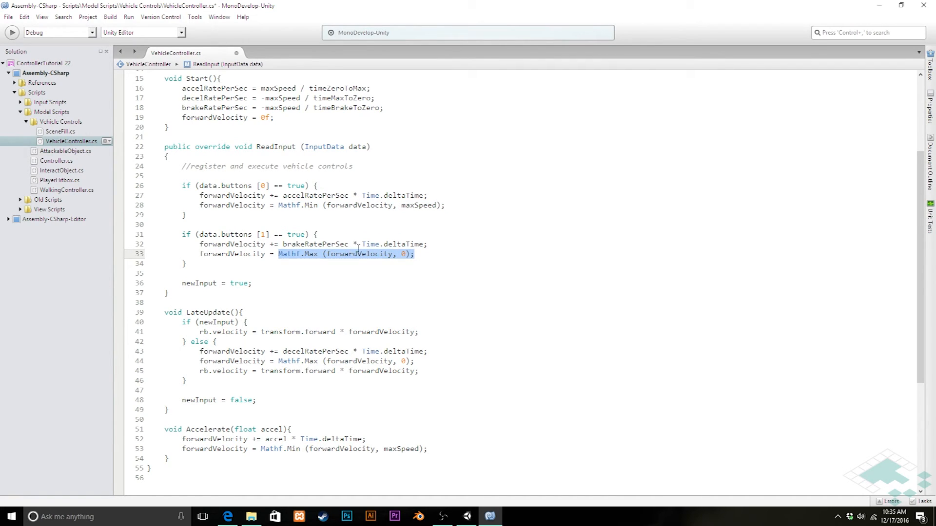
pyautogui.moveTo(389, 243)
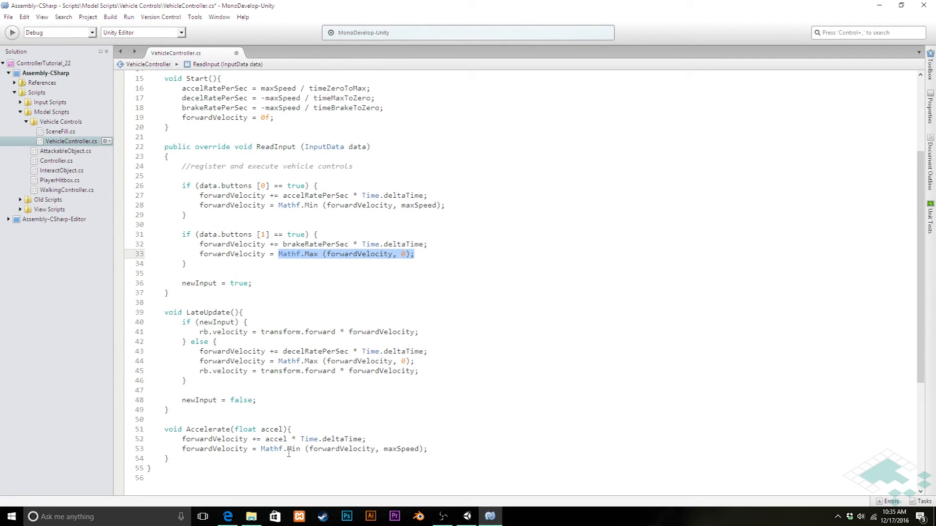
pyautogui.click(445, 448)
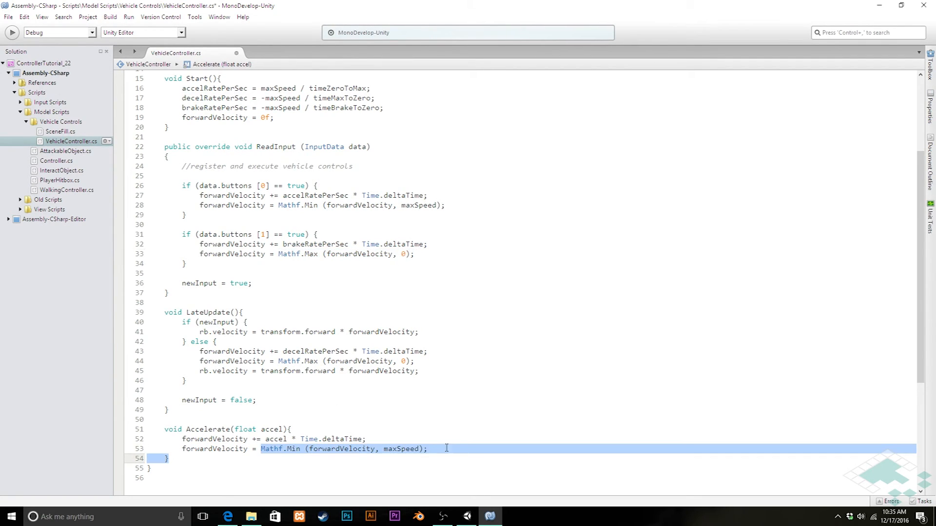
pyautogui.moveTo(435, 431)
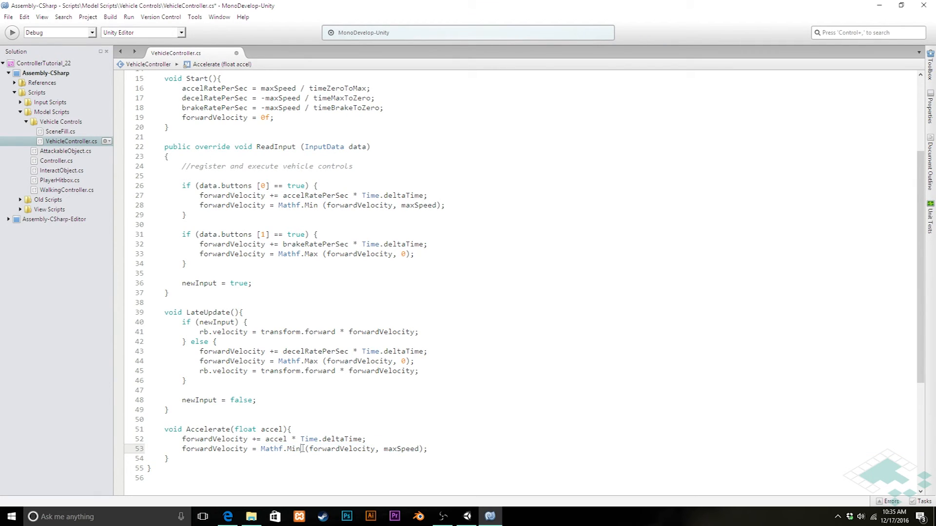
# Replace Mathf.Min with Mathf.Clamp(forwardVelocity, 0, maxSpeed) in Accelerate
pyautogui.doubleClick(294, 448)
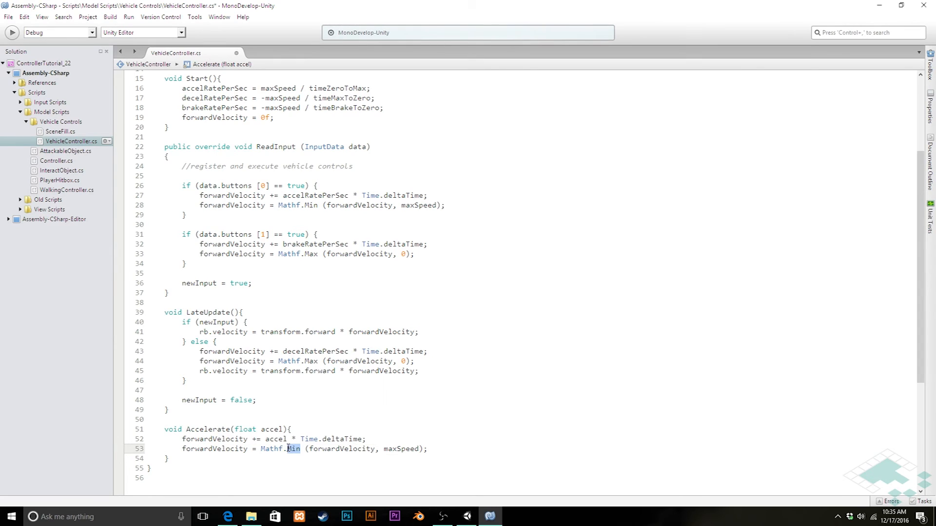
pyautogui.write('Clamp')
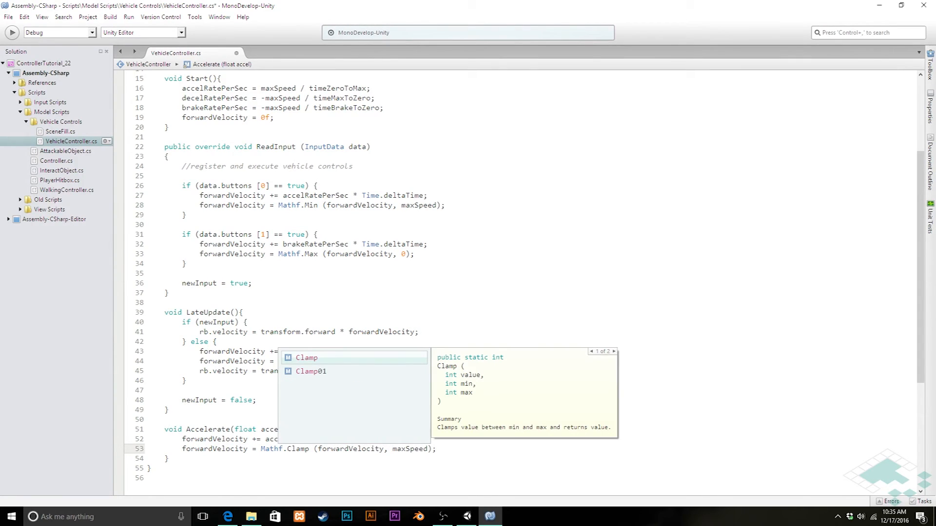
pyautogui.moveTo(486, 379)
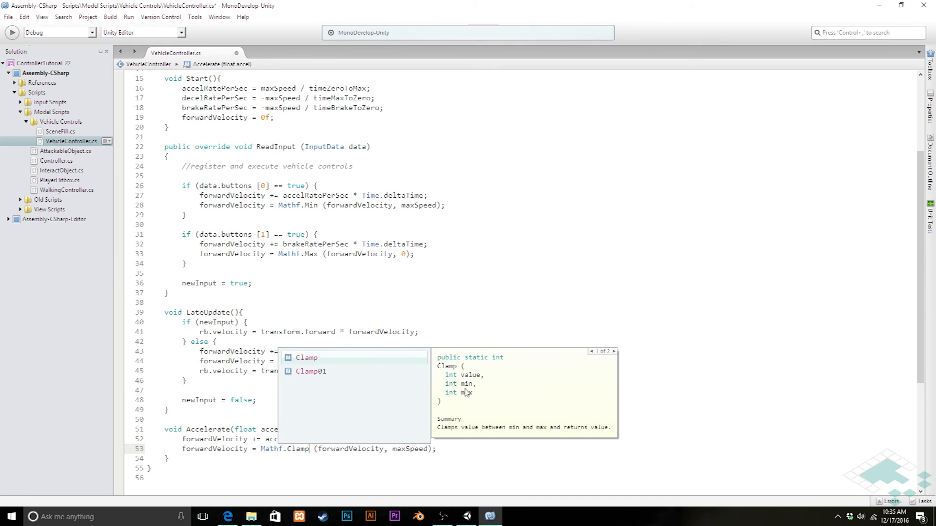
pyautogui.click(631, 352)
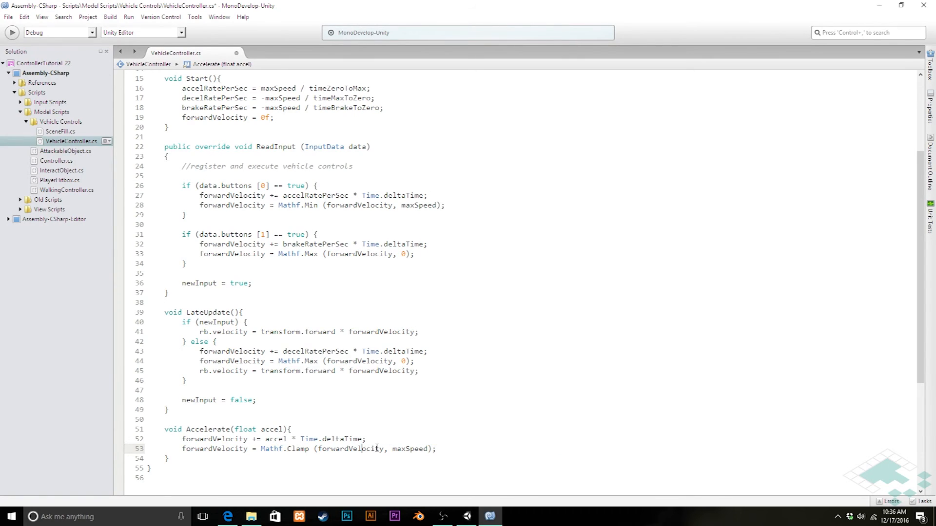
pyautogui.doubleClick(350, 448)
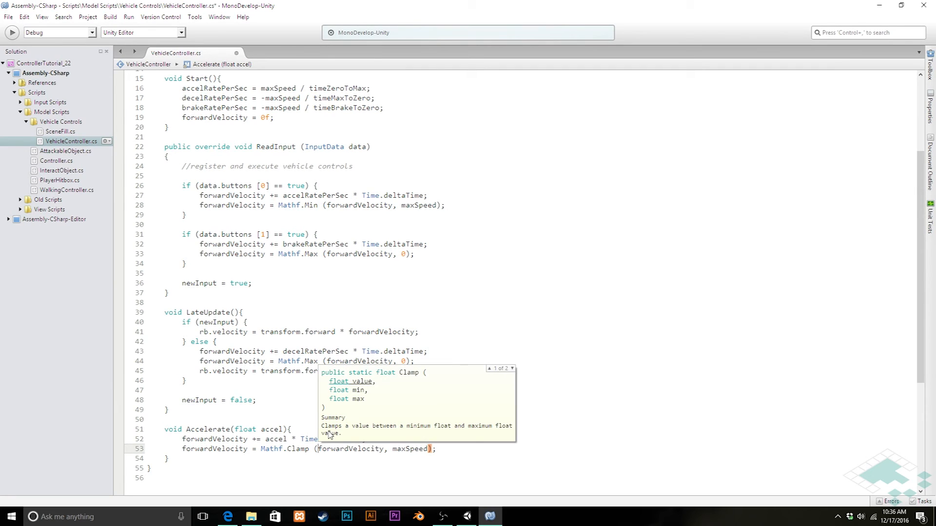
pyautogui.moveTo(359, 454)
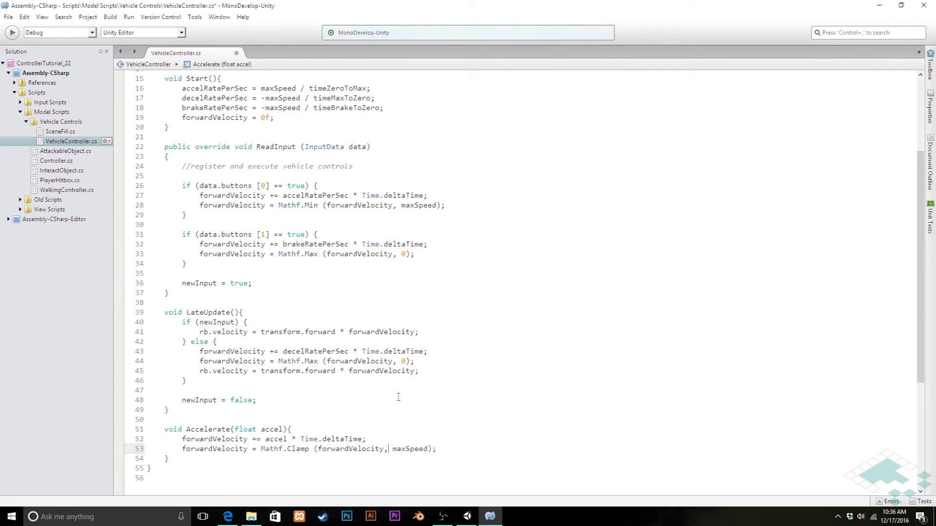
pyautogui.write(',')
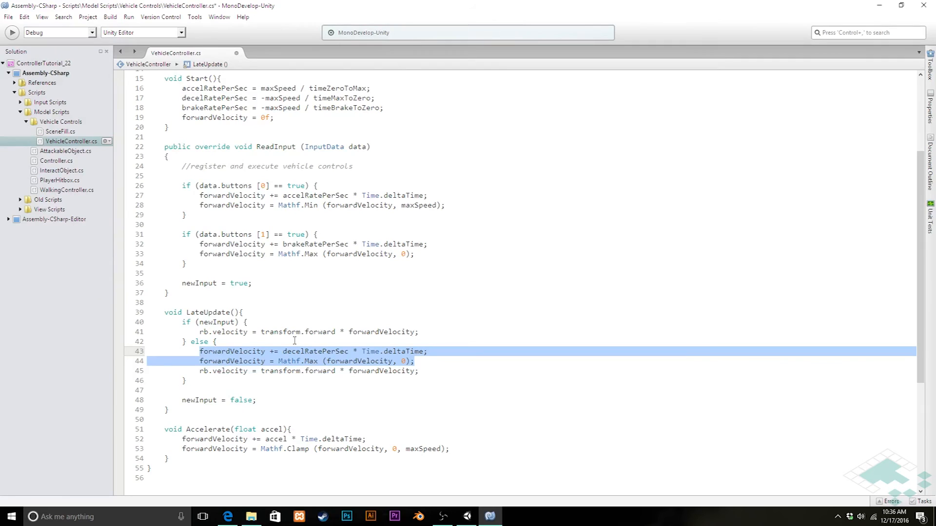
# Replace the inline velocity math with Accelerate(accelRatePerSec), Accelerate(brakeRatePerSec) and Accelerate(decelRatePerSec)
pyautogui.write('Accelerate (decelRatePerSec);')
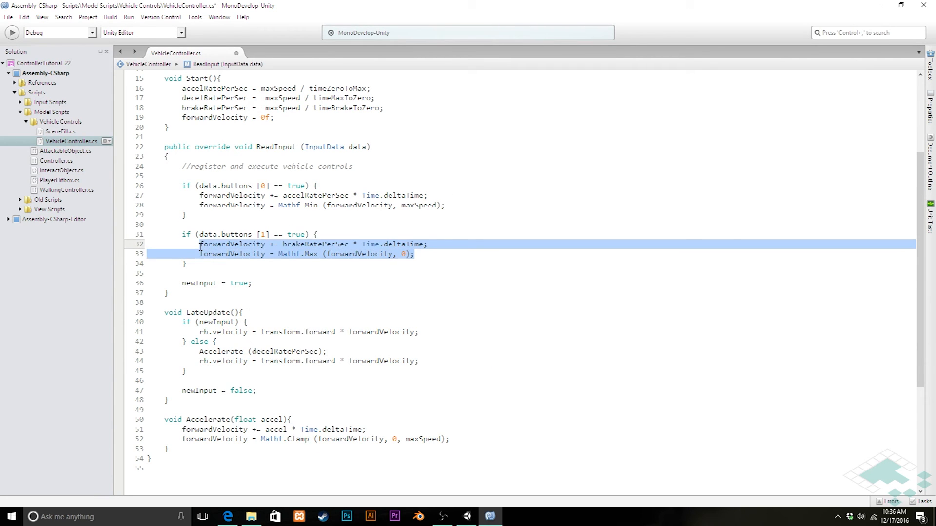
pyautogui.write('Accelerate')
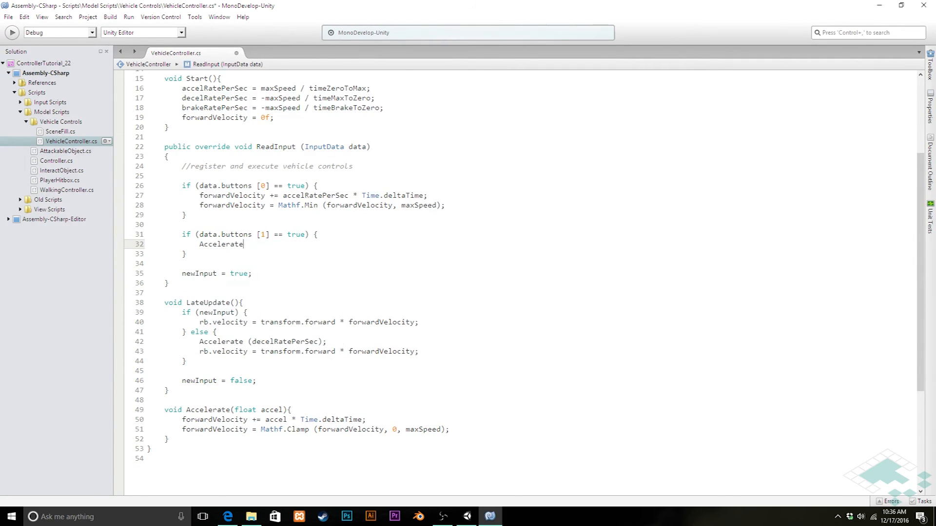
pyautogui.write('(brakeRatePerSec);')
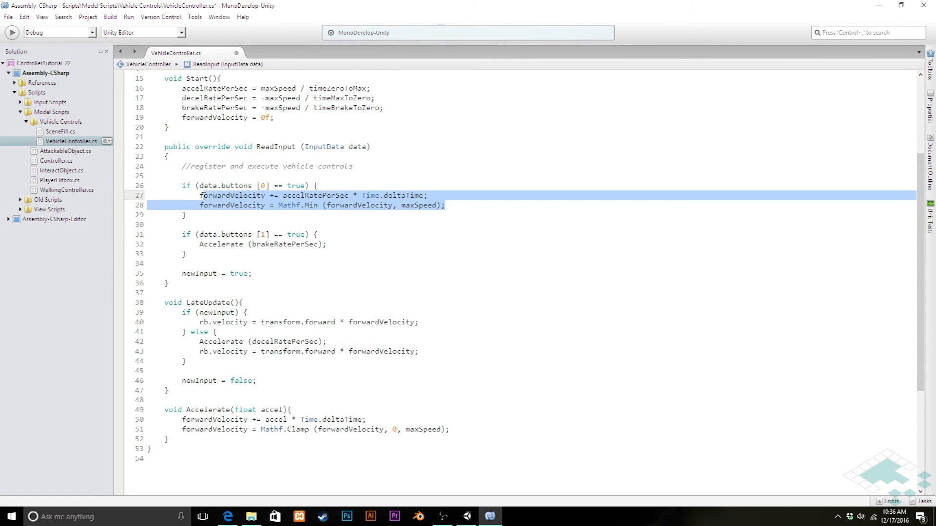
pyautogui.write('Accelerate')
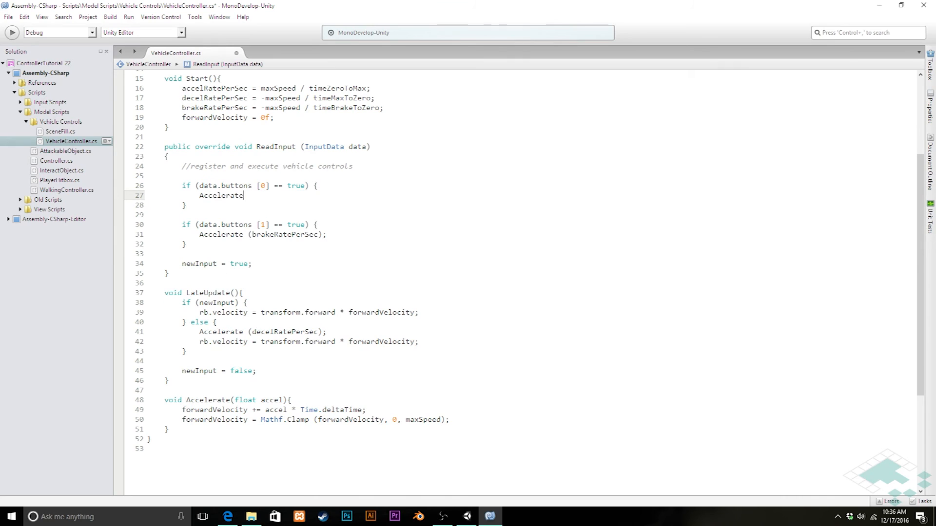
pyautogui.write('( acc')
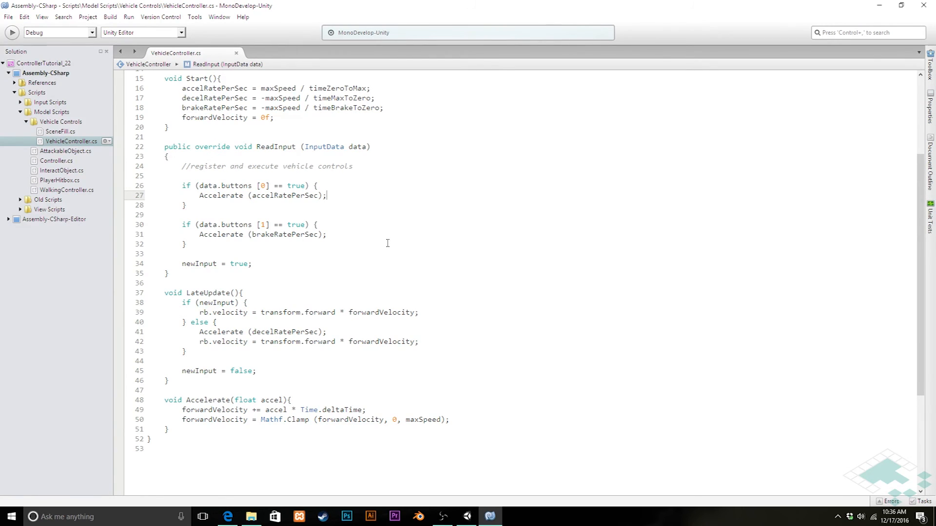
pyautogui.moveTo(382, 236)
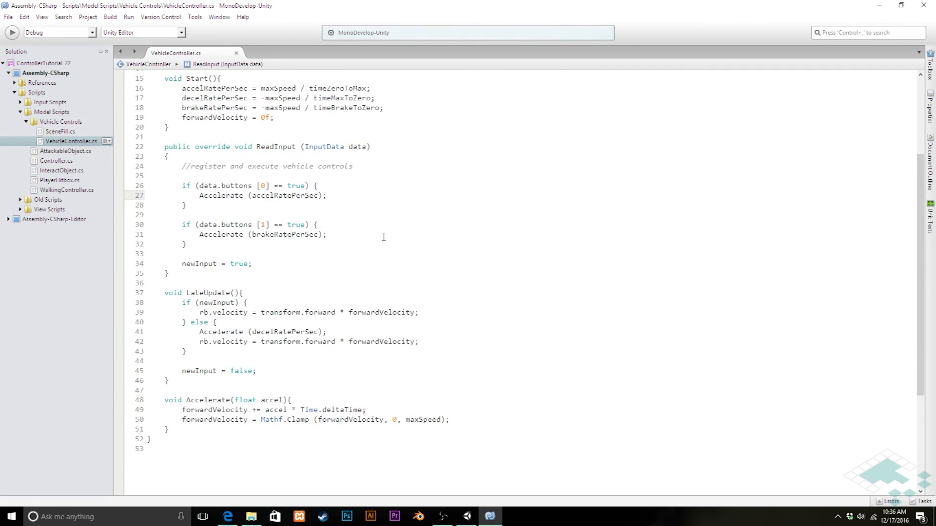
# Save VehicleController.cs and review the rb.velocity lines in LateUpdate
pyautogui.scroll(3)
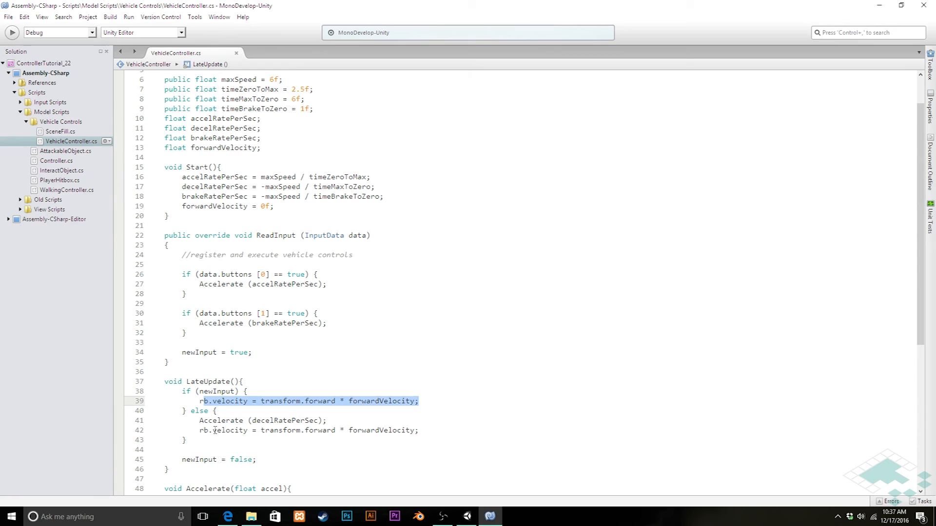
pyautogui.click(310, 430)
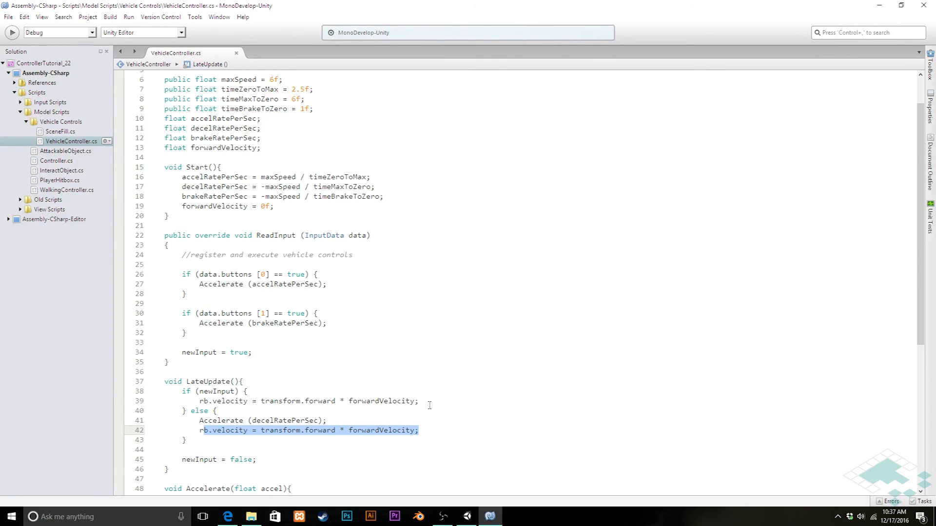
pyautogui.moveTo(171, 386)
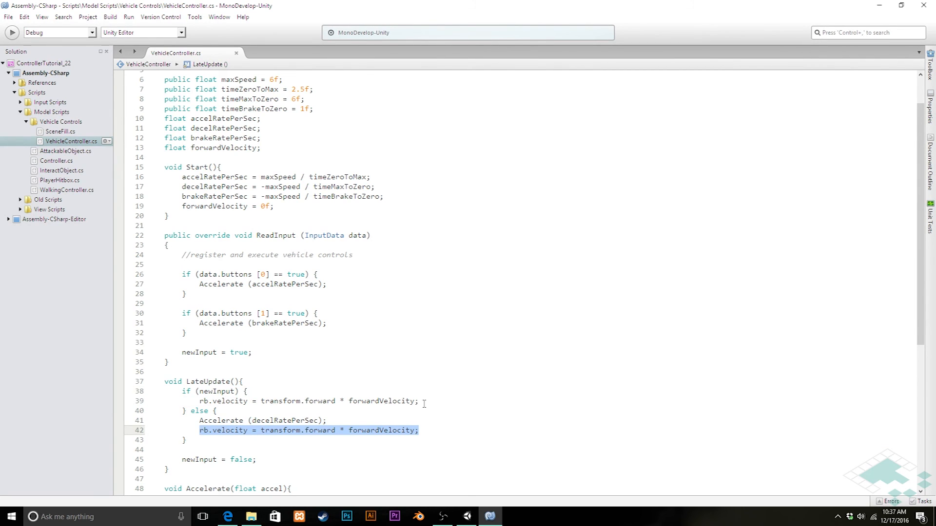
pyautogui.scroll(3)
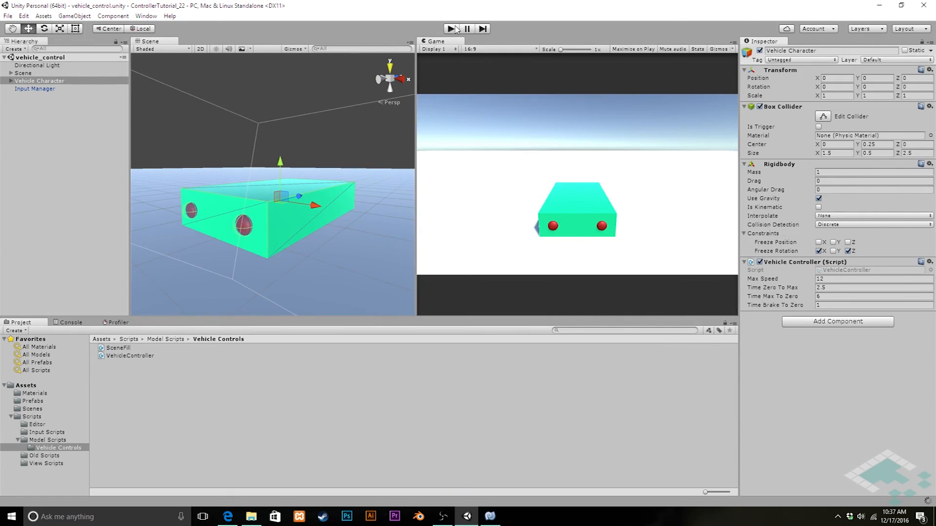
# Start Play mode in Unity to test-drive the vehicle_control scene
pyautogui.click(455, 29)
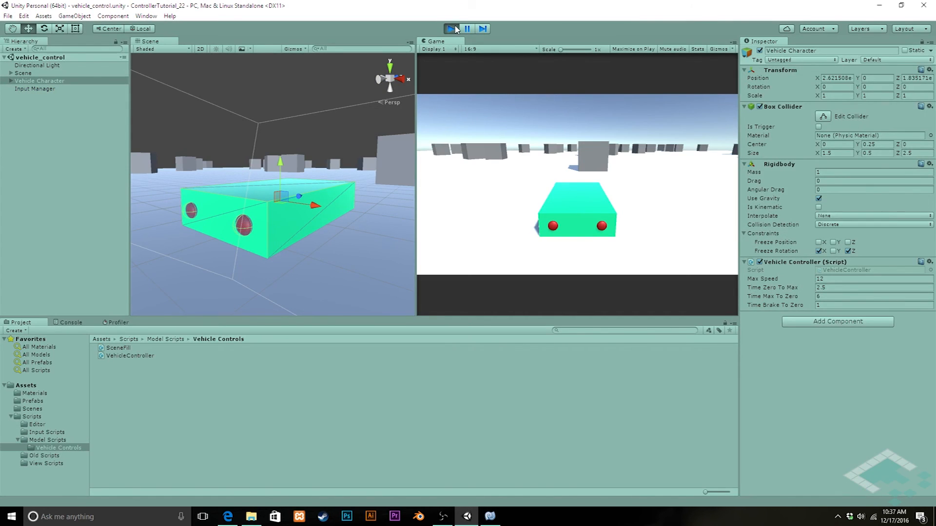
pyautogui.click(451, 29)
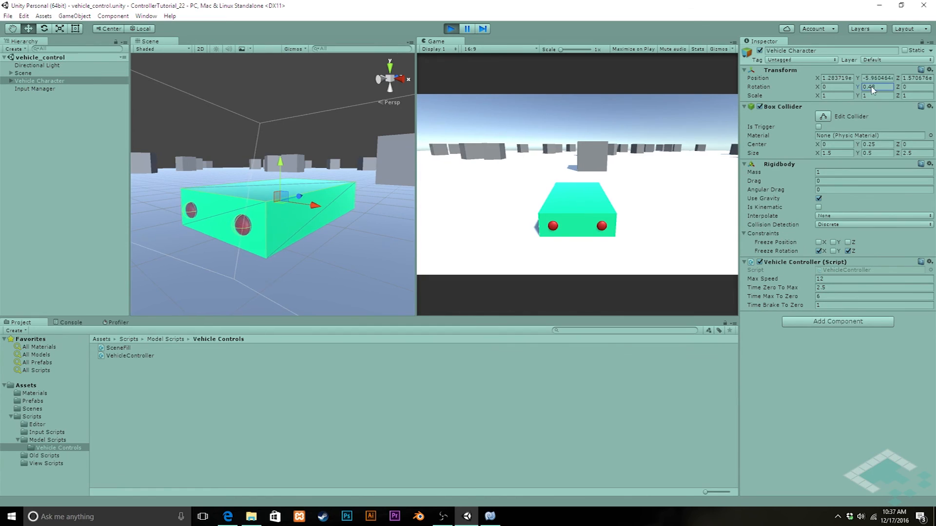